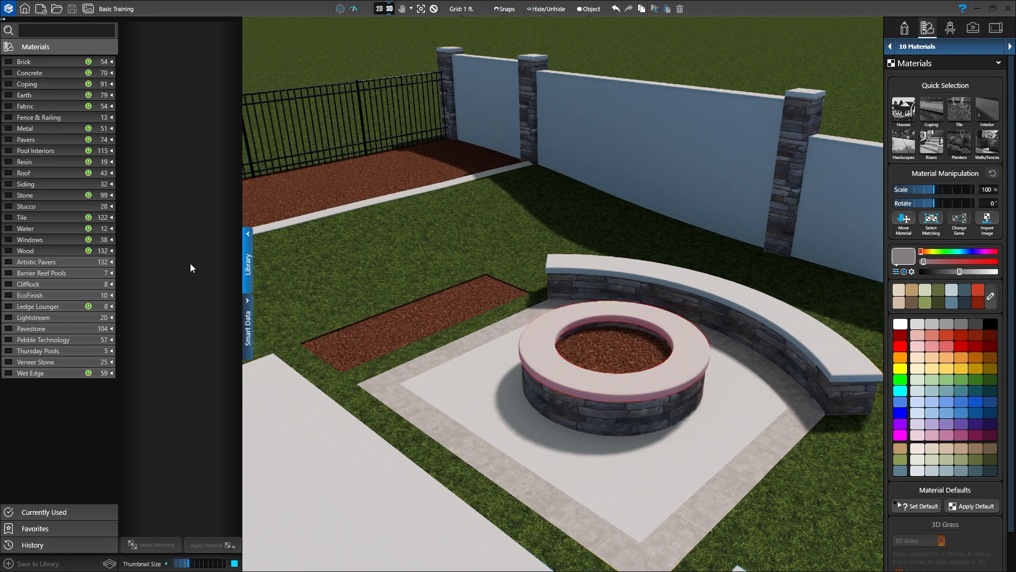
- Select the fire pit and finish it in Off White limestone from Stone > Limestone
click(616, 350)
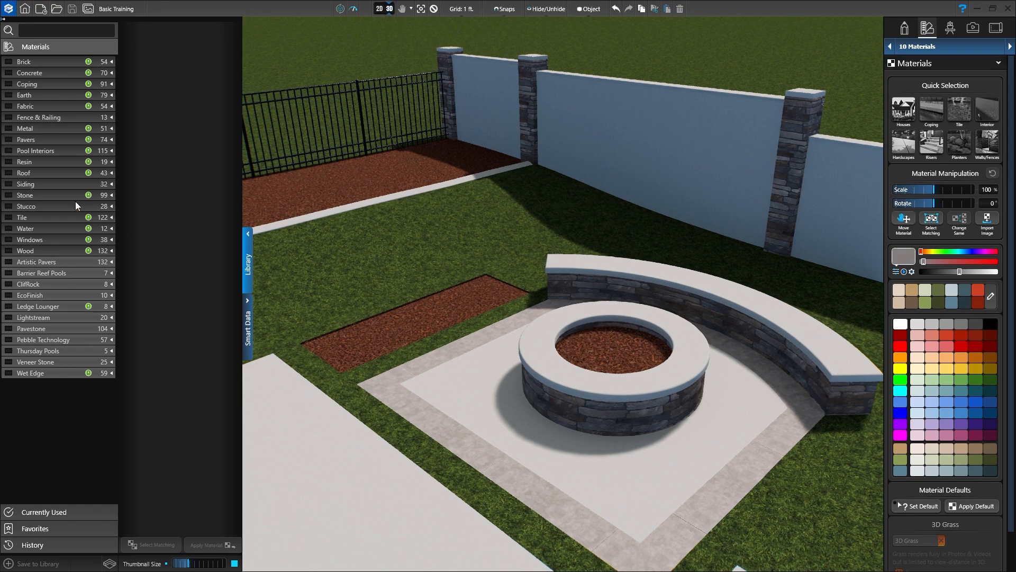
click(25, 195)
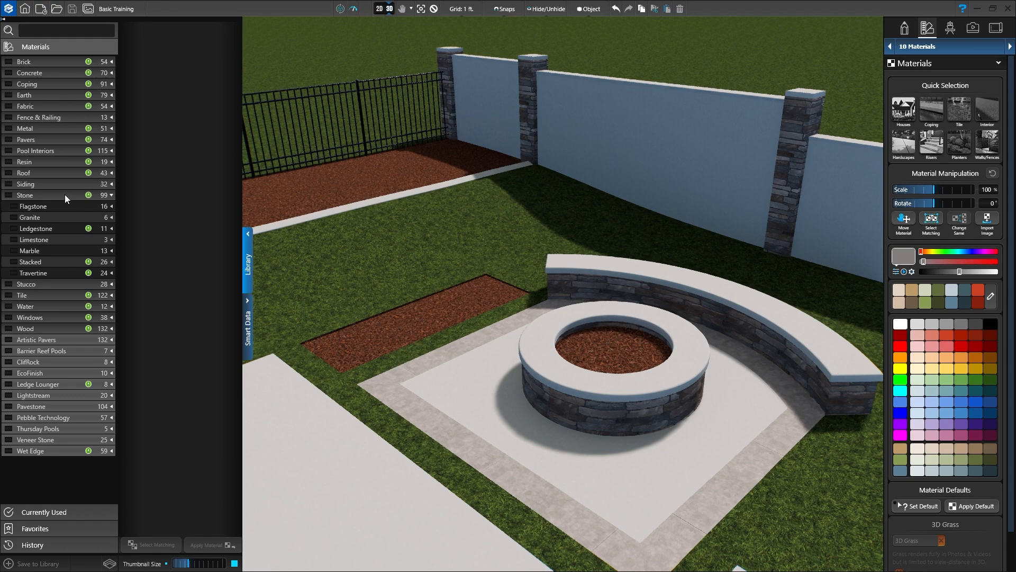
click(34, 240)
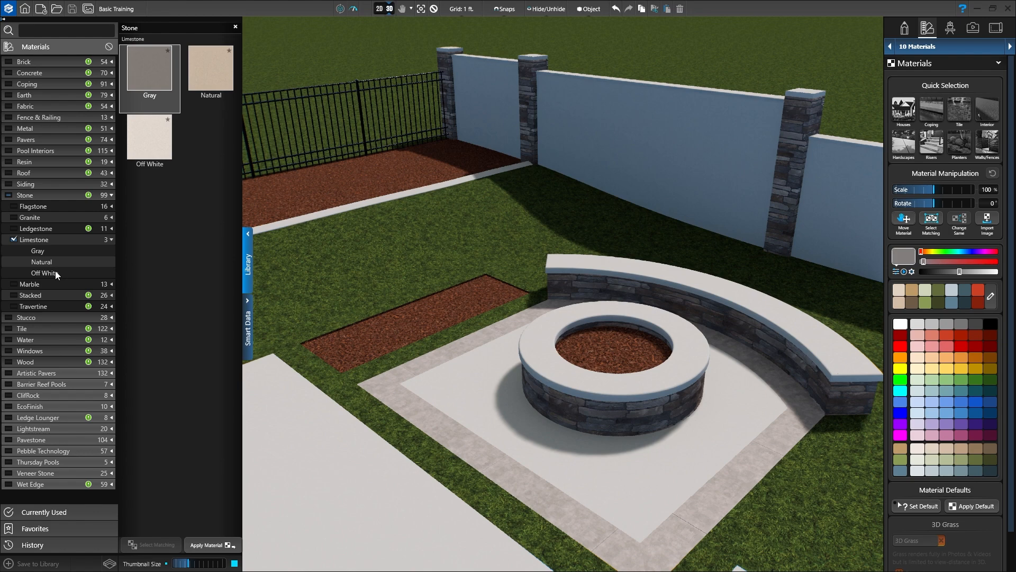
click(148, 136)
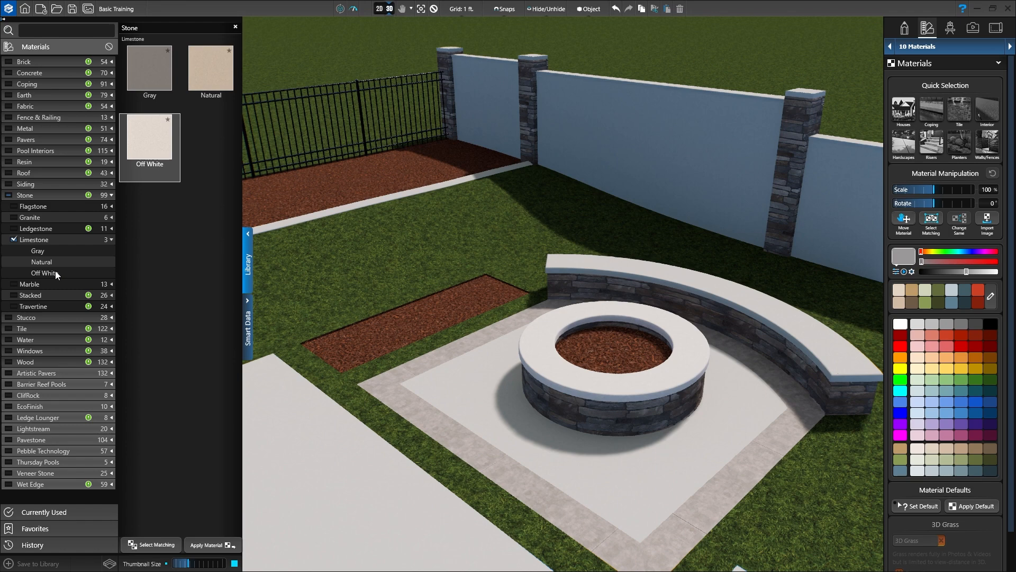
click(596, 337)
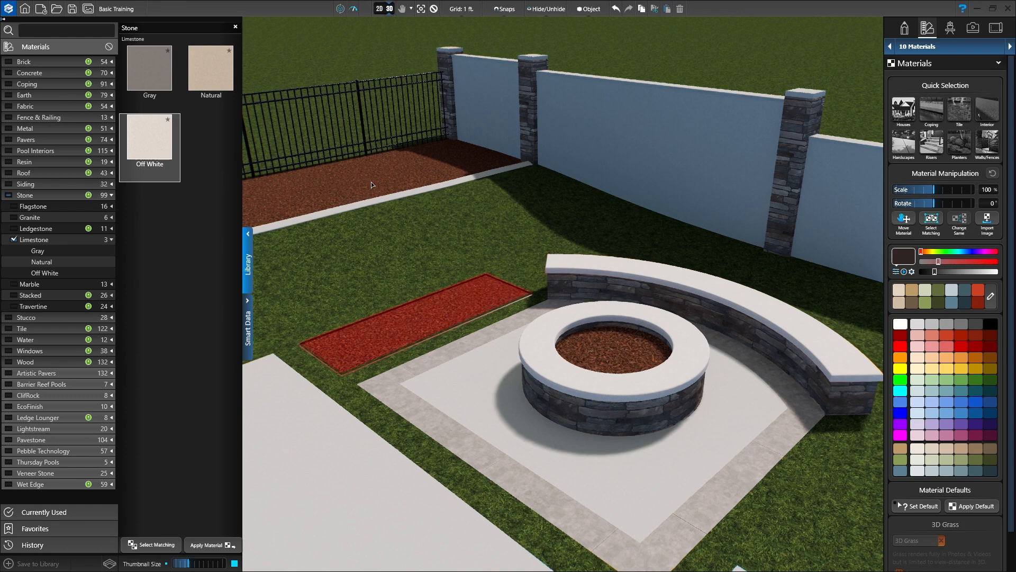
- Select the mulch bed by the fence and show the Earth > Rock swatches
click(370, 183)
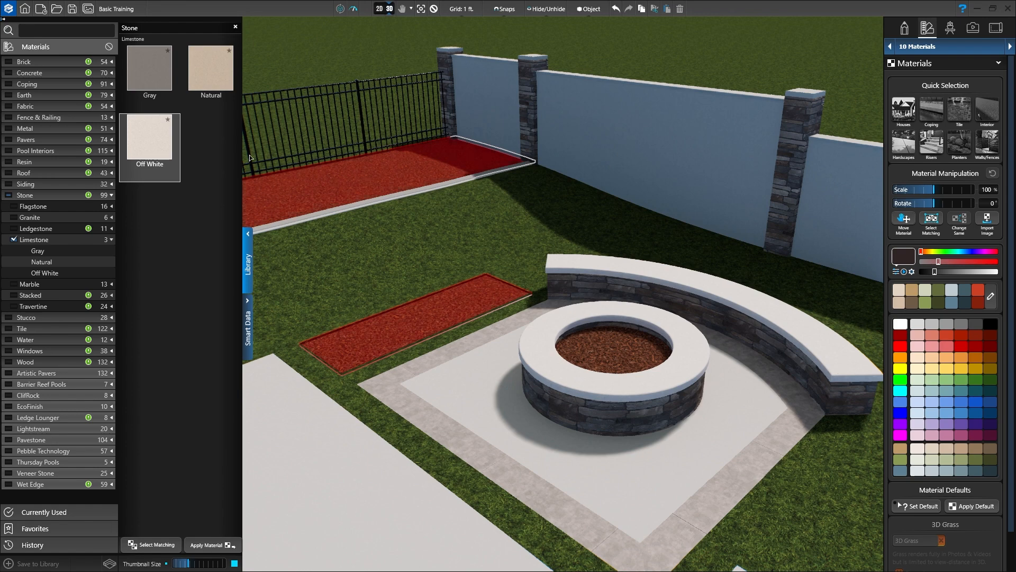
click(24, 94)
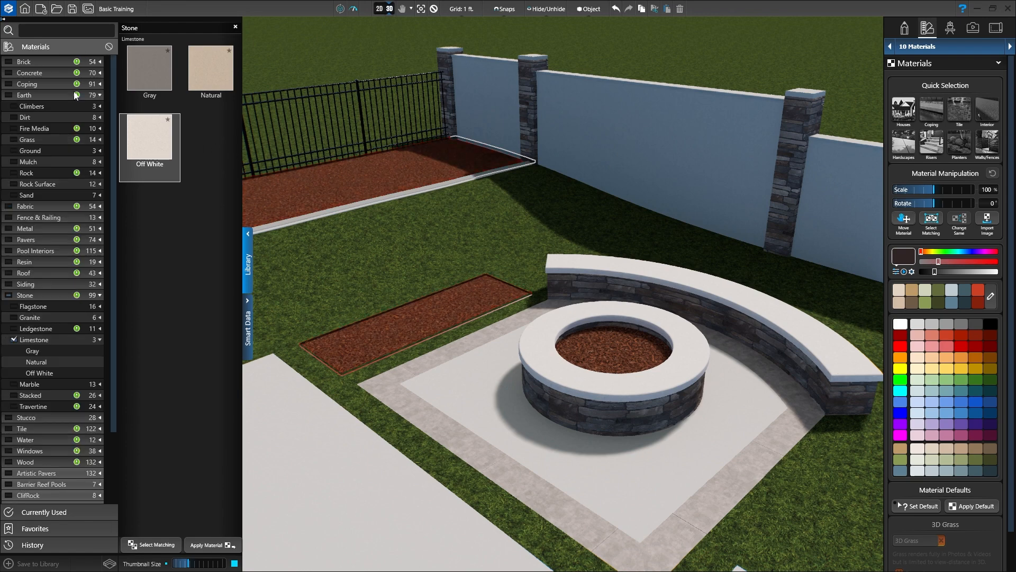
click(28, 173)
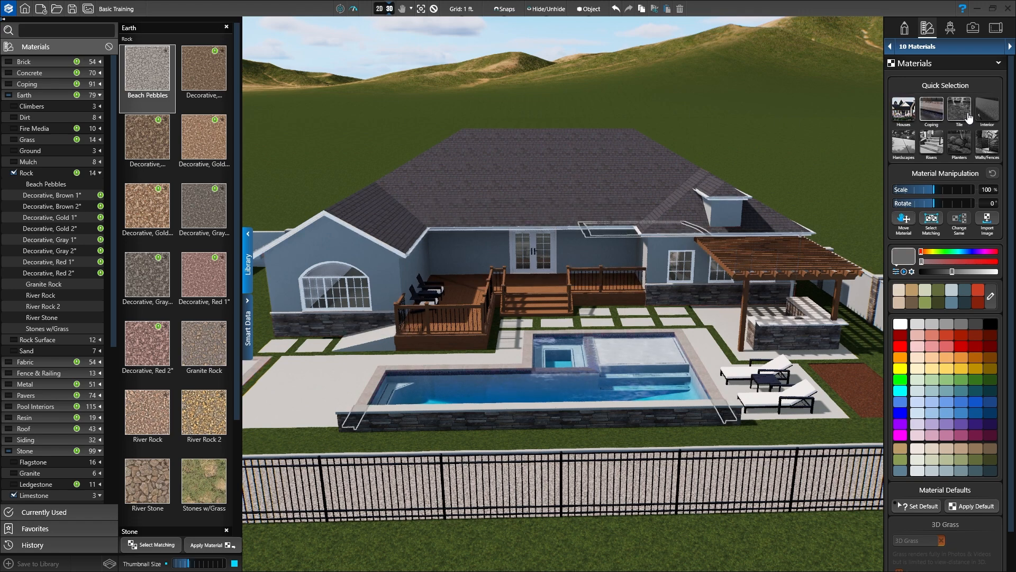
- Select all the pool interior surfaces with Quick Selection > Interior
click(959, 110)
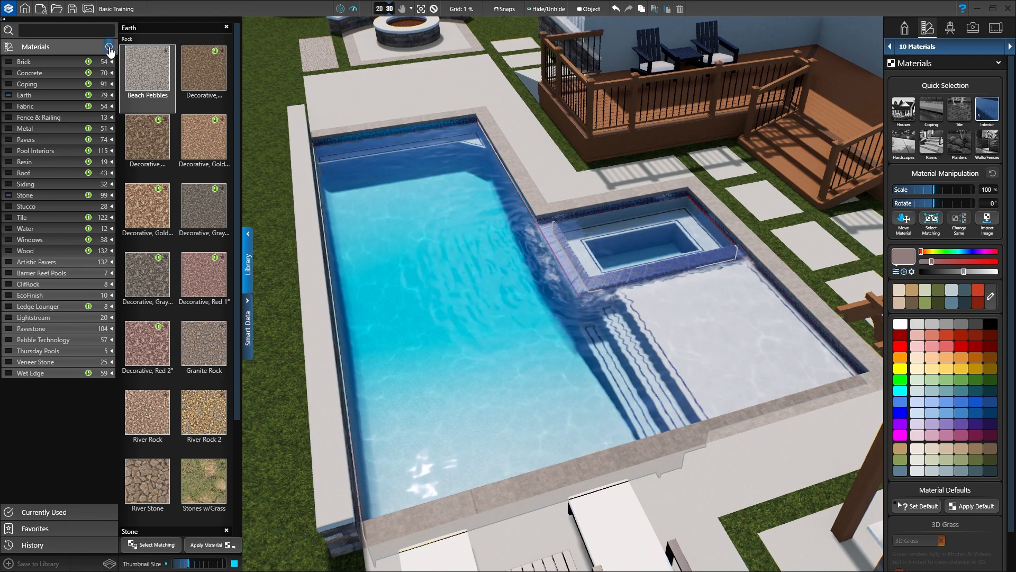
- Show the Pool Interiors > Regular Pebble finishes in the collapsed library
click(109, 49)
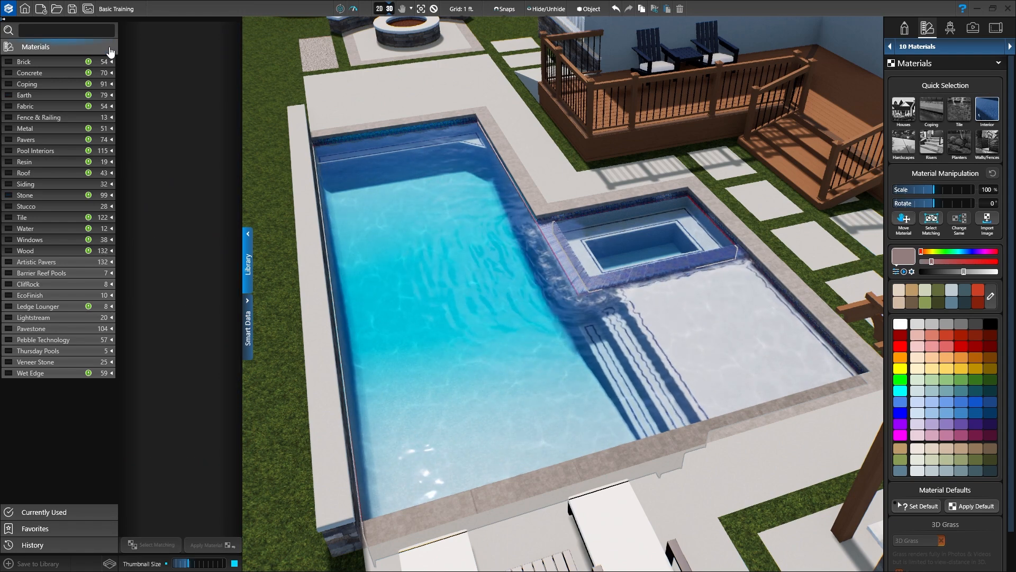
click(36, 151)
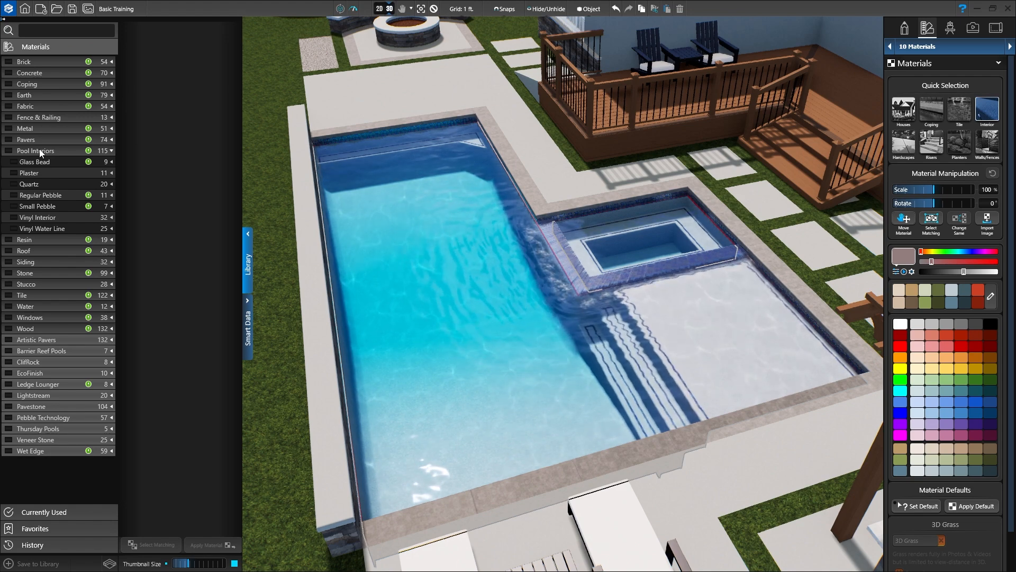
click(42, 195)
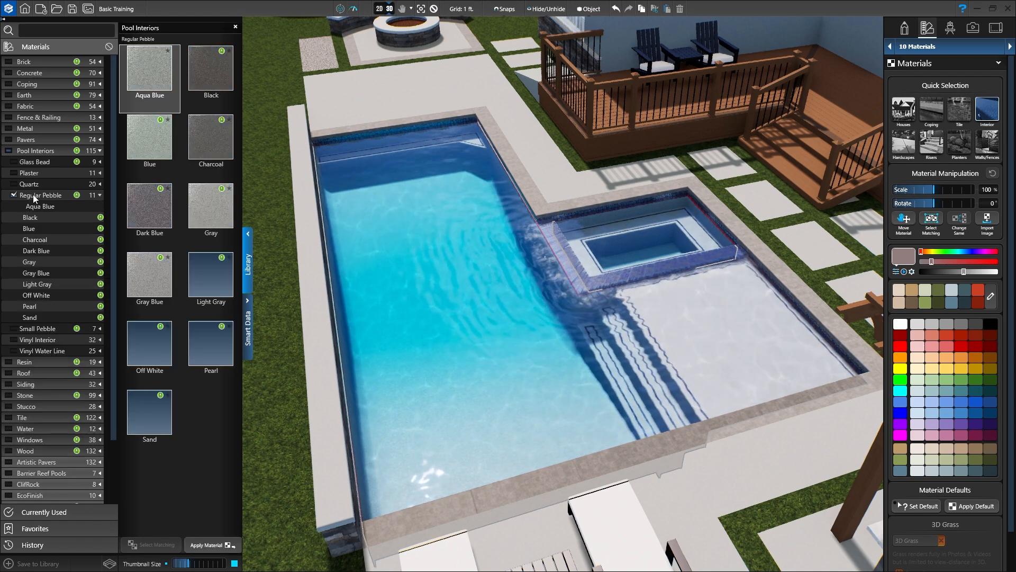
- Preview Black, Blue, Charcoal and Gray pebble, then settle on the Light Gray finish
click(210, 69)
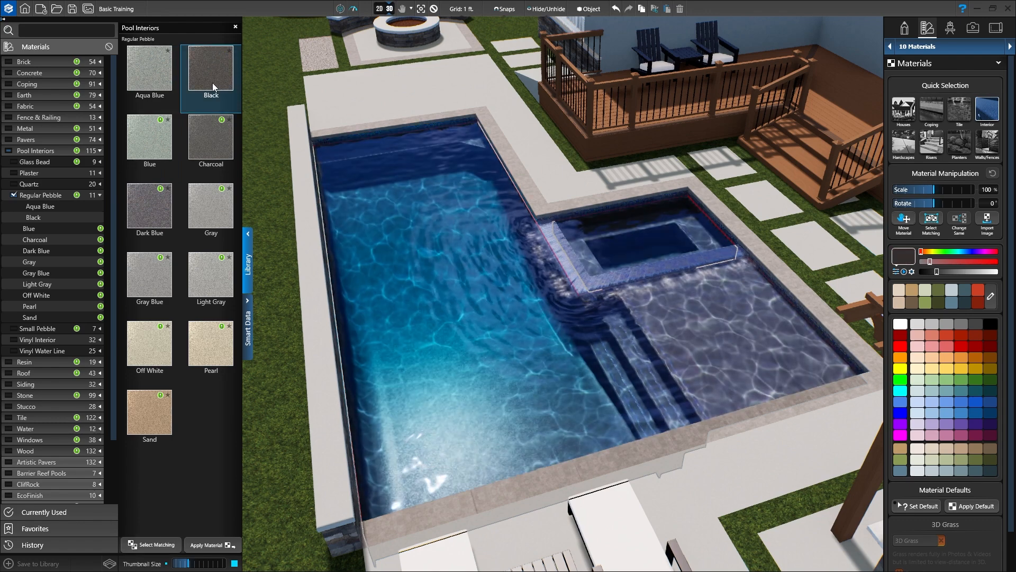
click(149, 139)
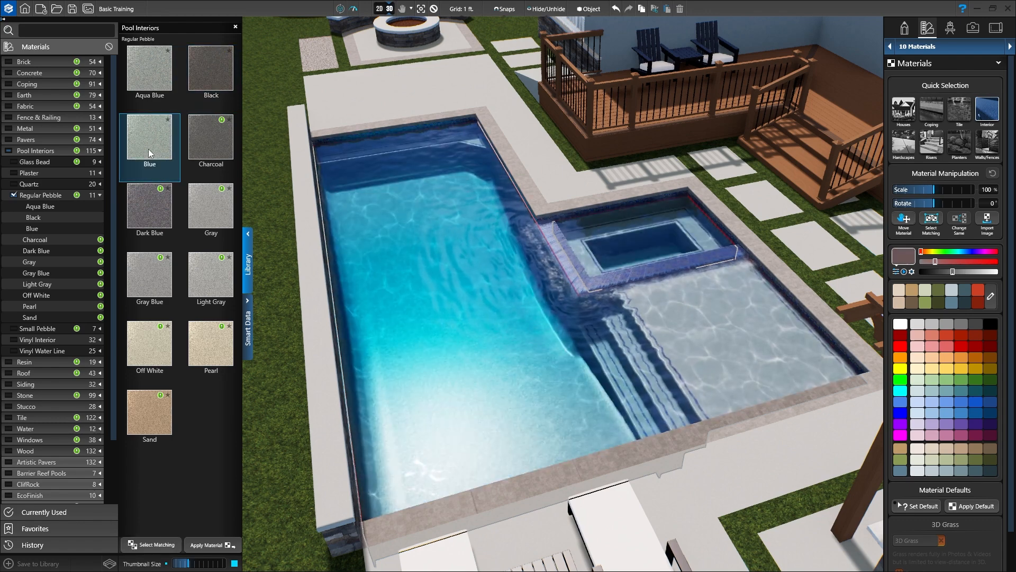
click(210, 137)
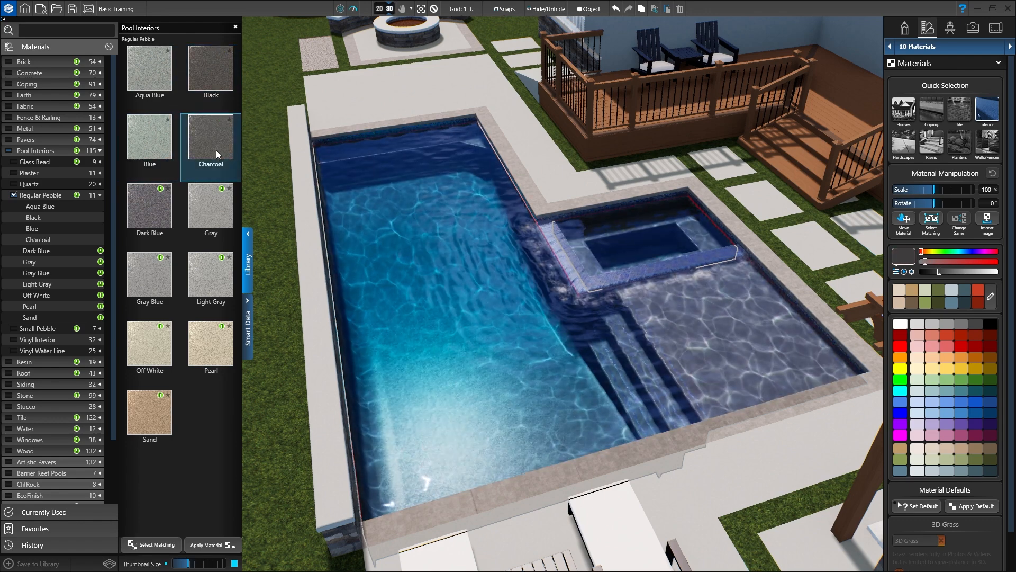
click(210, 206)
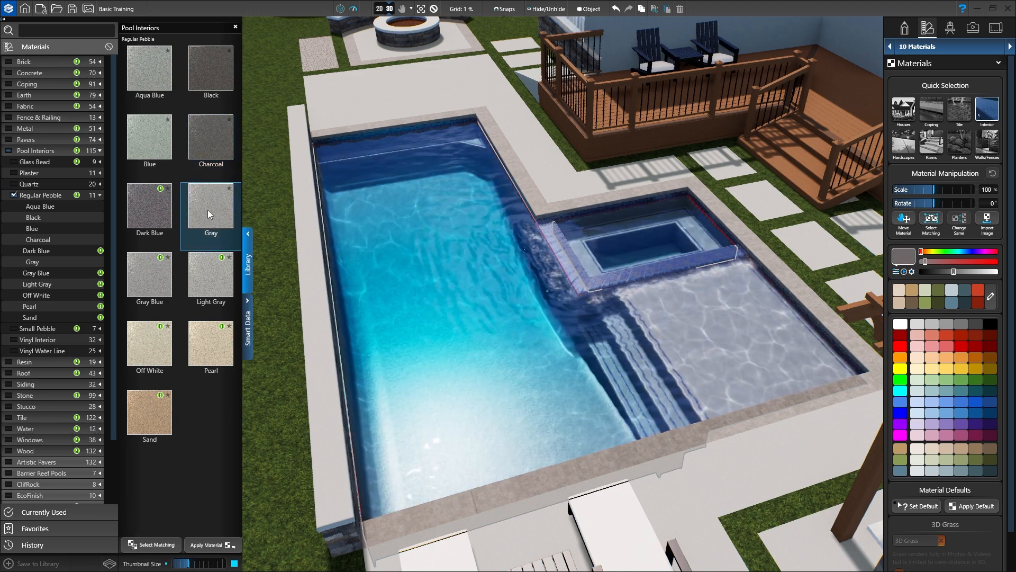
click(209, 271)
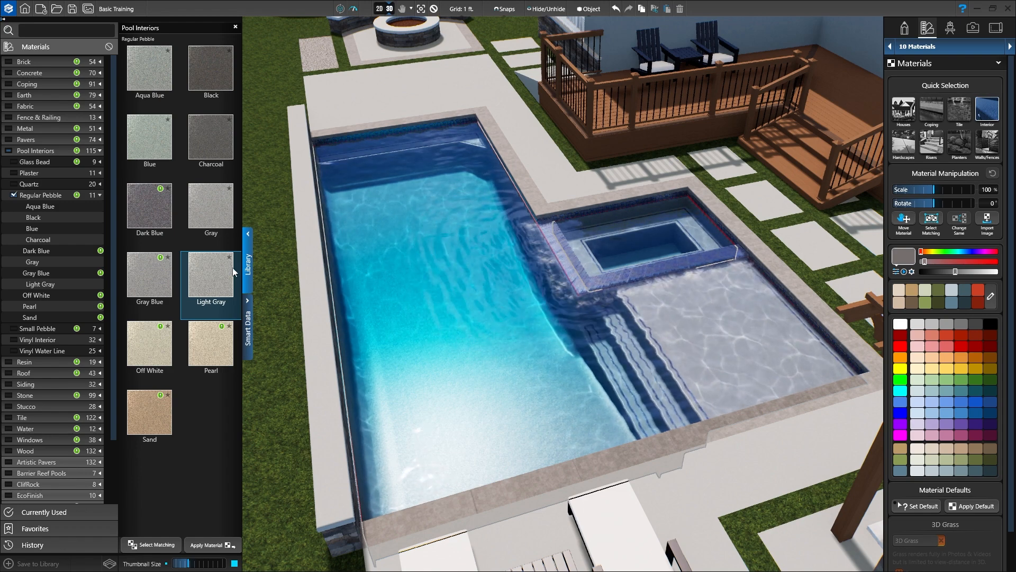
click(959, 109)
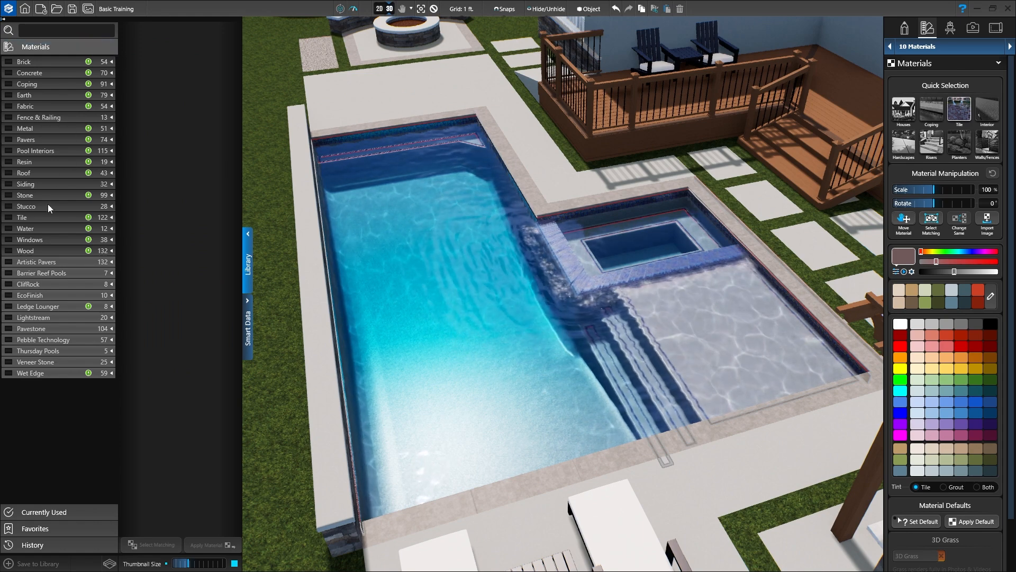
- Finish the waterline in Blue Beach 1x1" mosaic tile
click(22, 216)
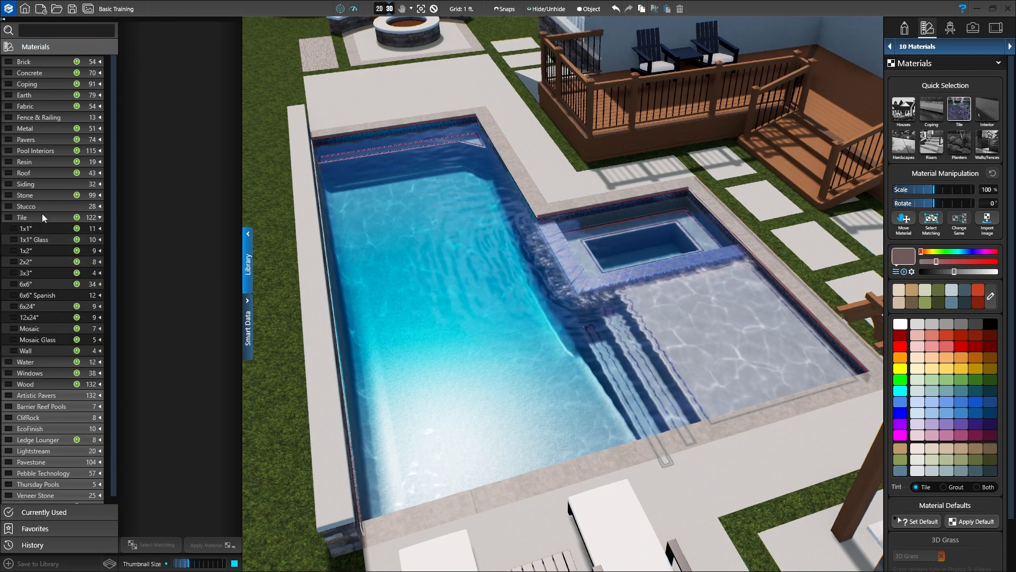
click(26, 229)
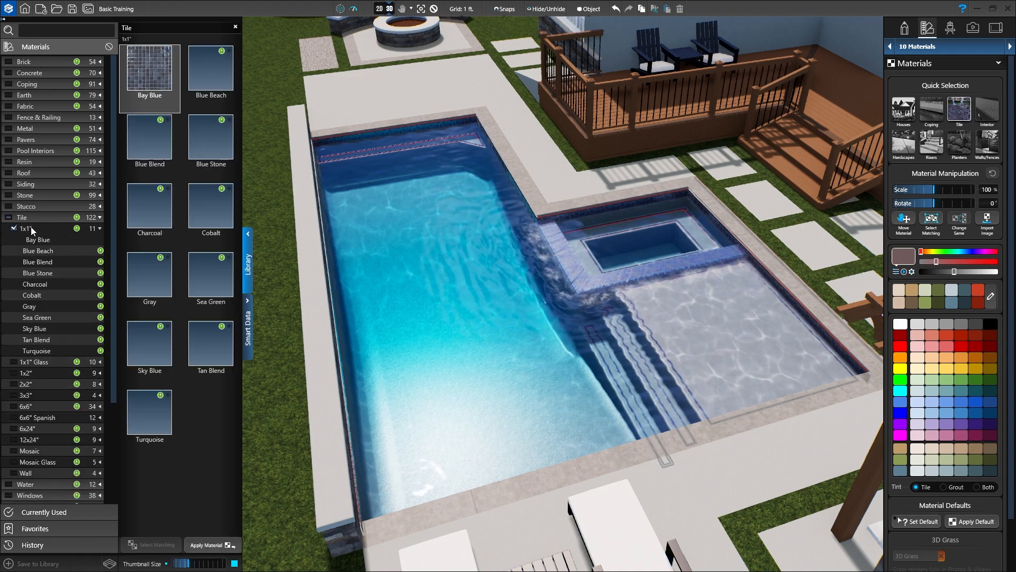
click(209, 68)
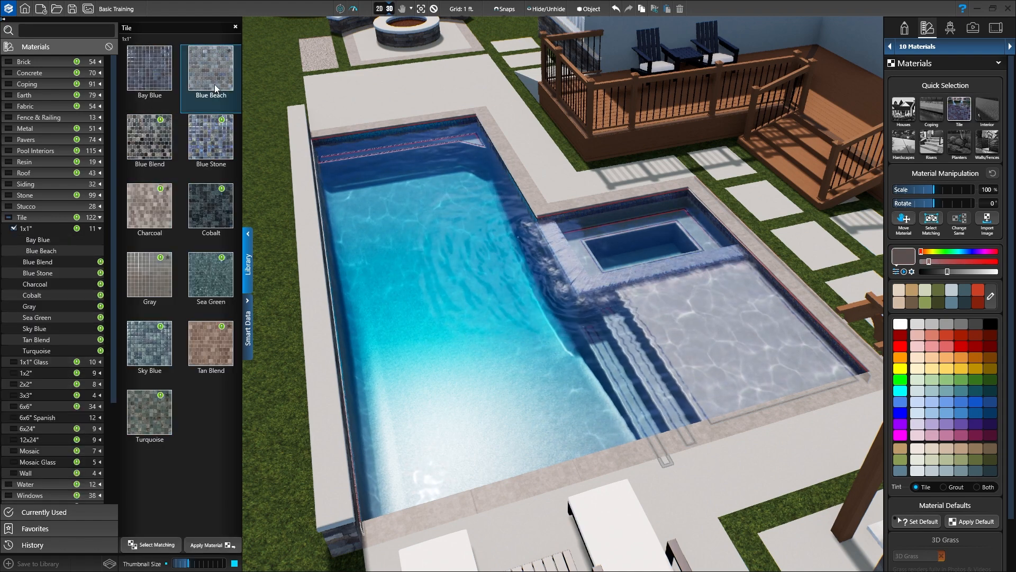
click(210, 137)
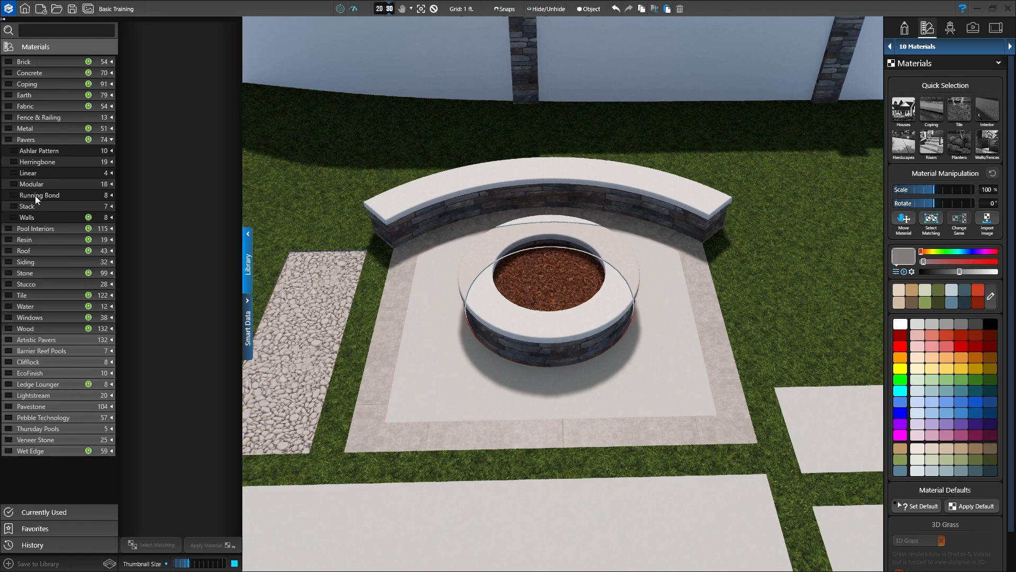
- Pave the fire pit patio with 8" Gray stack pavers and select it for texture adjustment
click(28, 206)
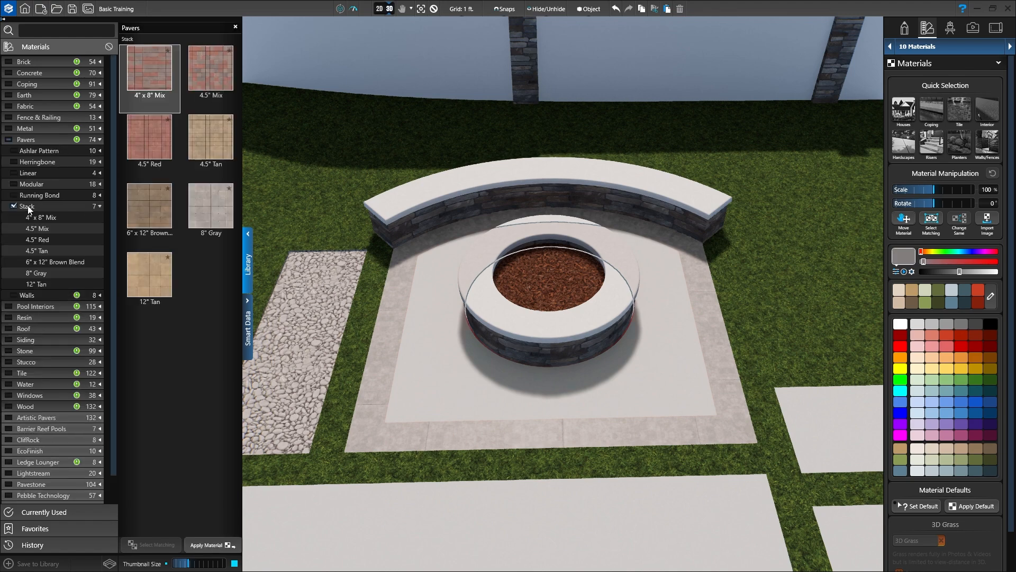
click(209, 206)
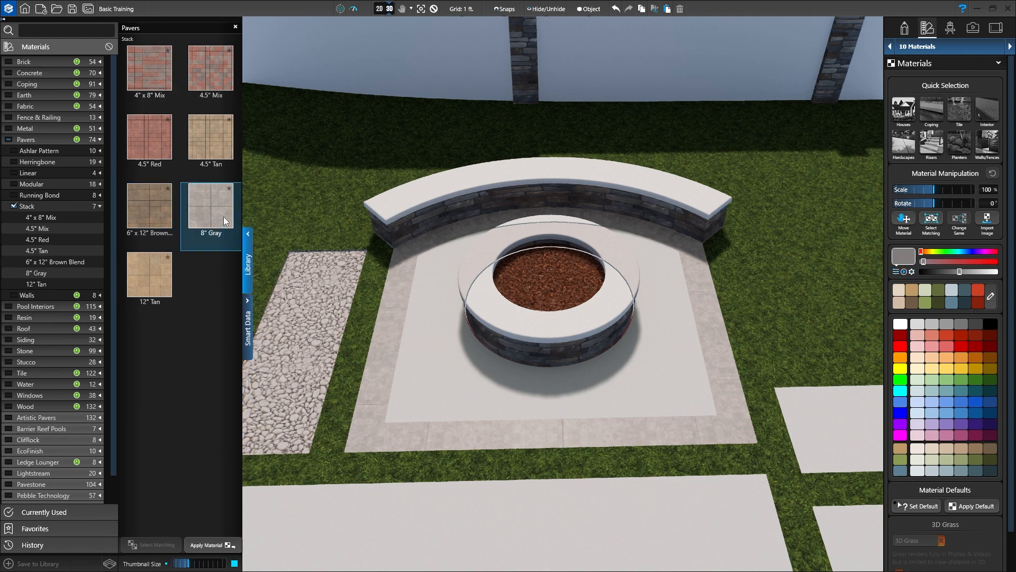
mouse_move(217, 468)
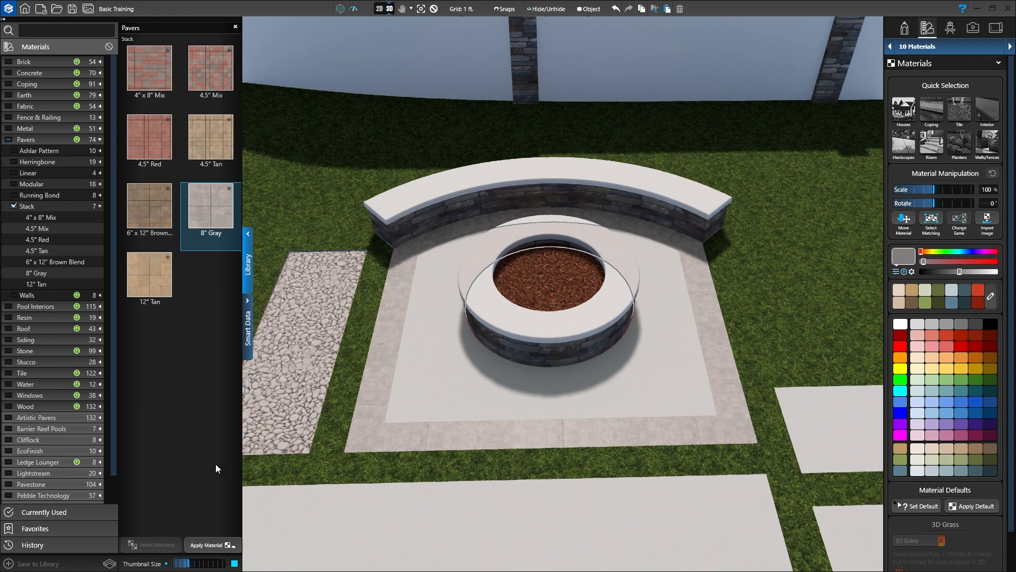
mouse_move(209, 544)
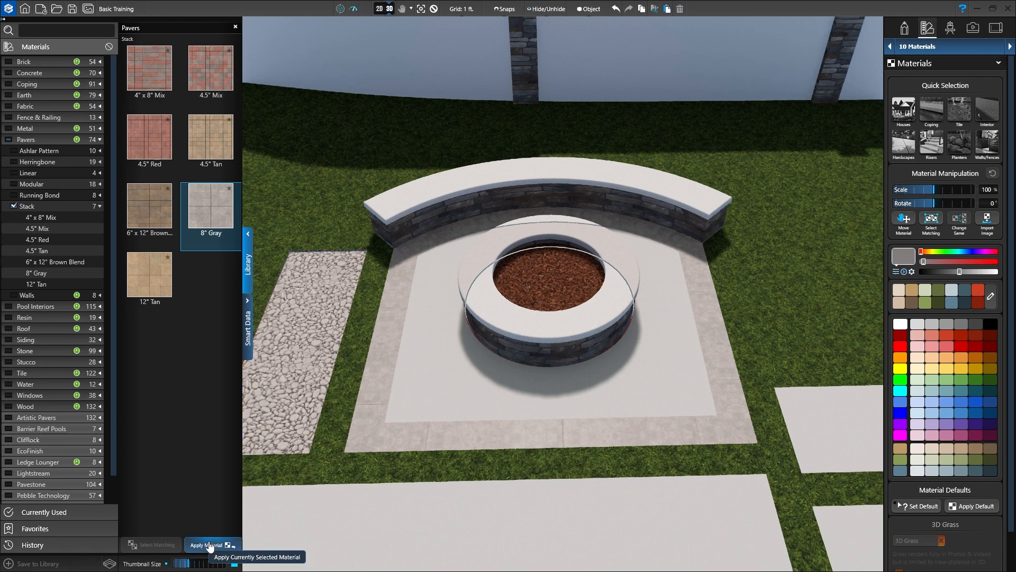
click(206, 544)
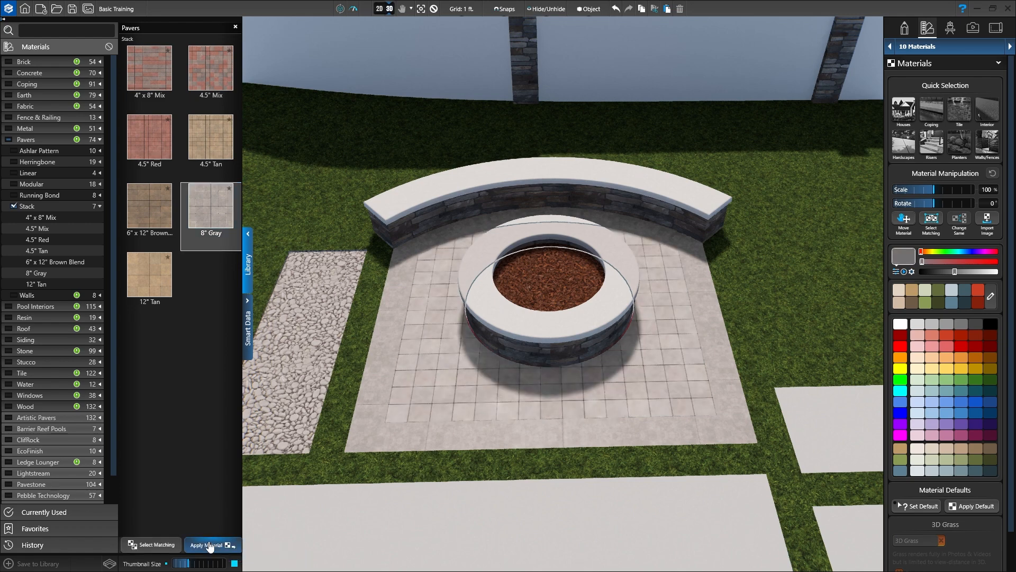
click(210, 544)
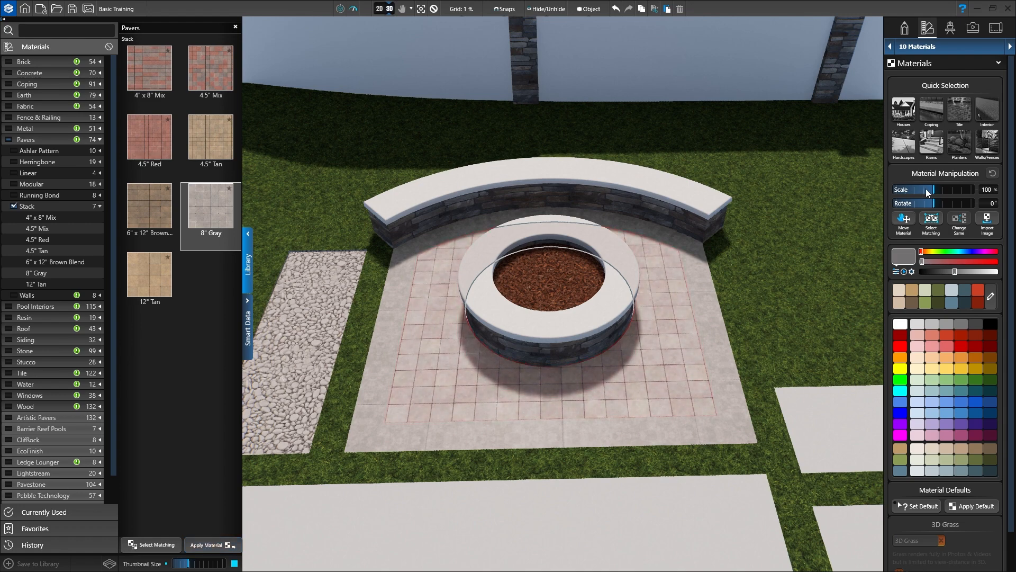
- Scale the patio pavers to 150% and rotate the pattern to about 23°
drag(928, 190, 940, 190)
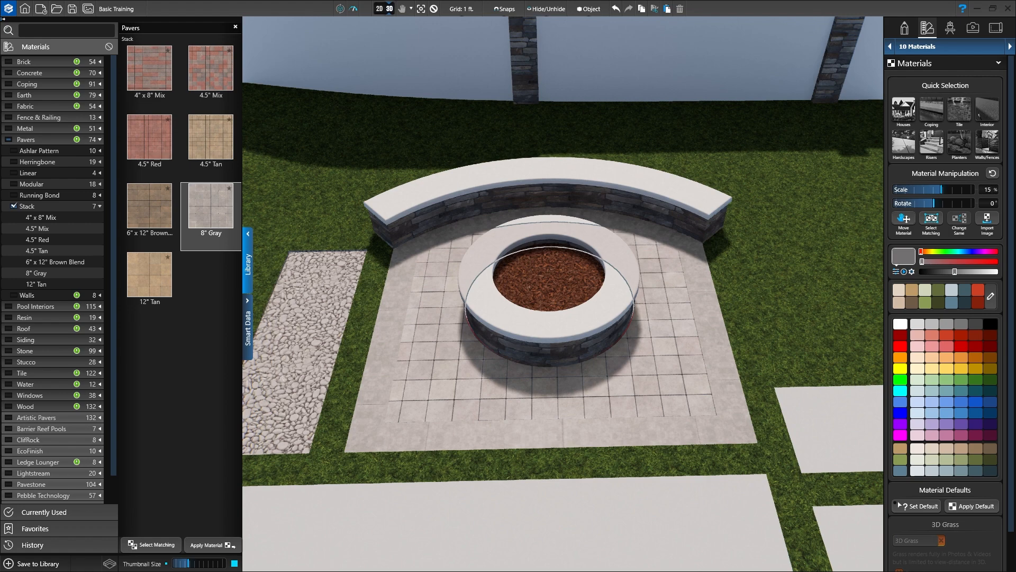
drag(936, 189, 978, 188)
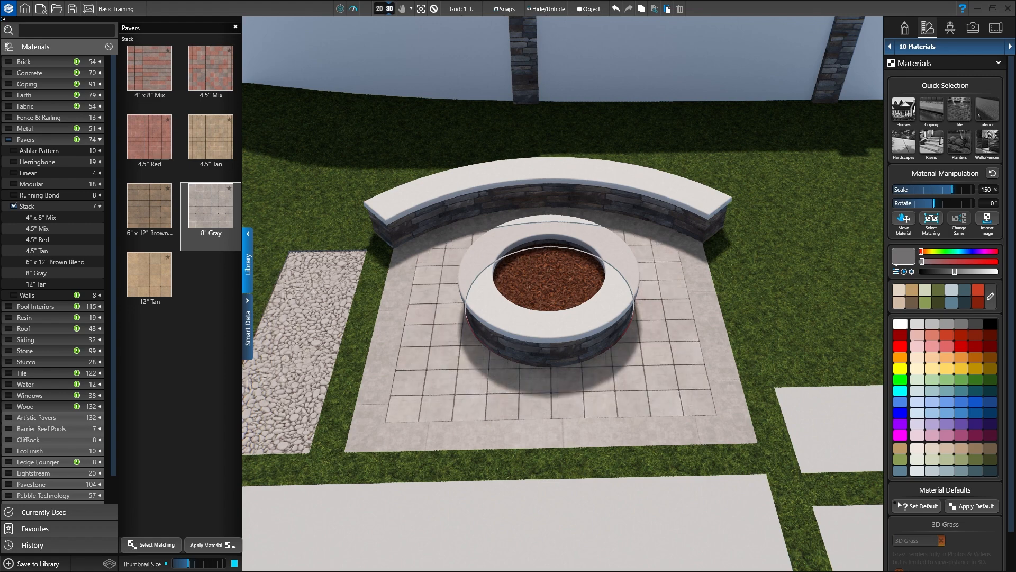
mouse_move(937, 209)
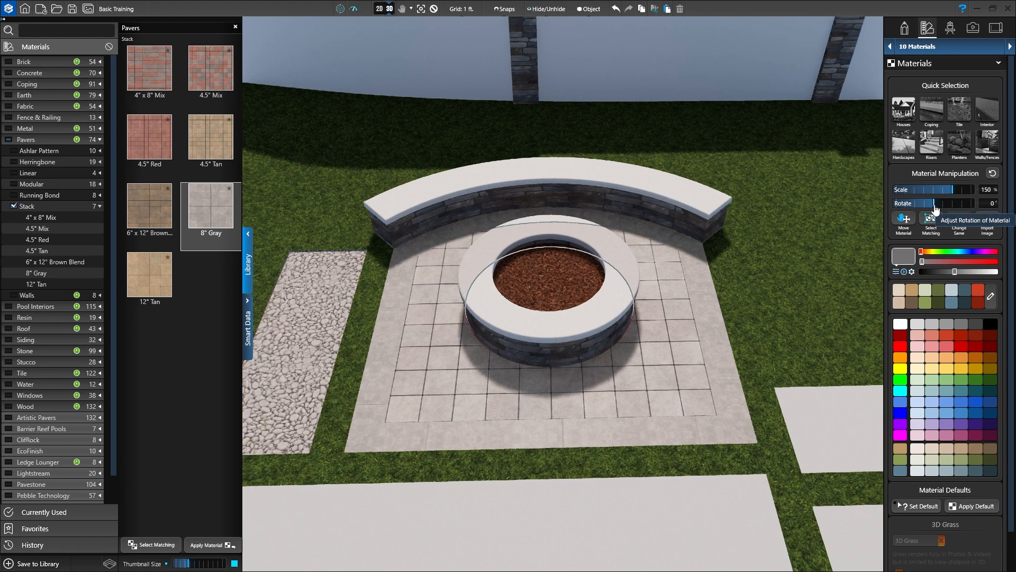
drag(920, 204, 940, 203)
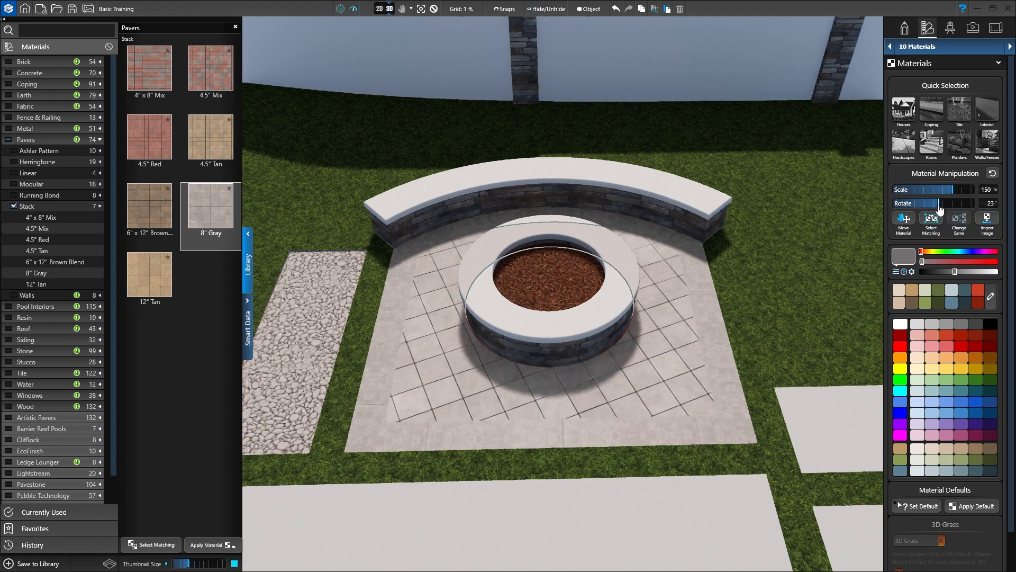
drag(927, 203, 943, 203)
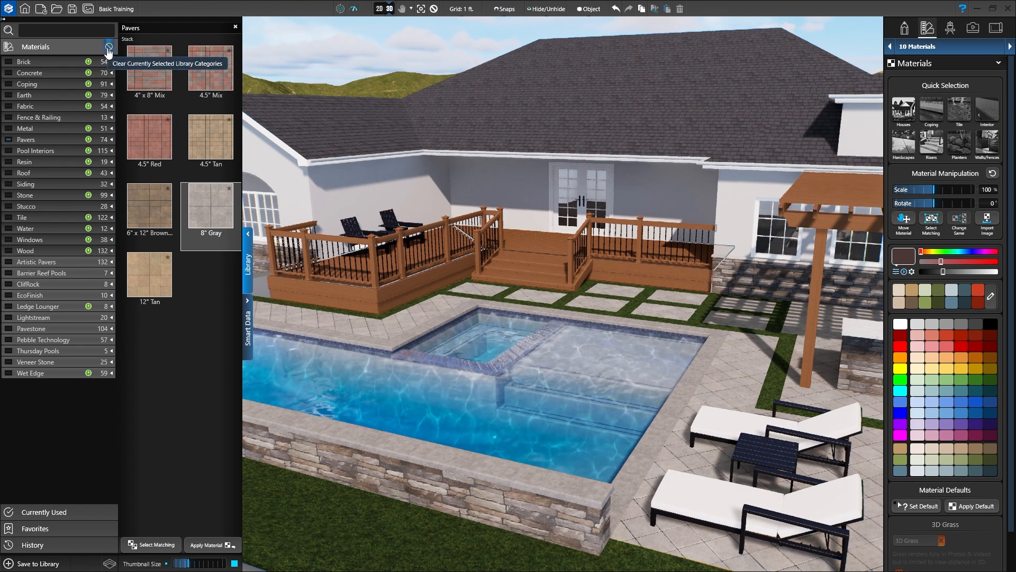
- Show the Wood > Structural Composite colours in the collapsed library
click(109, 48)
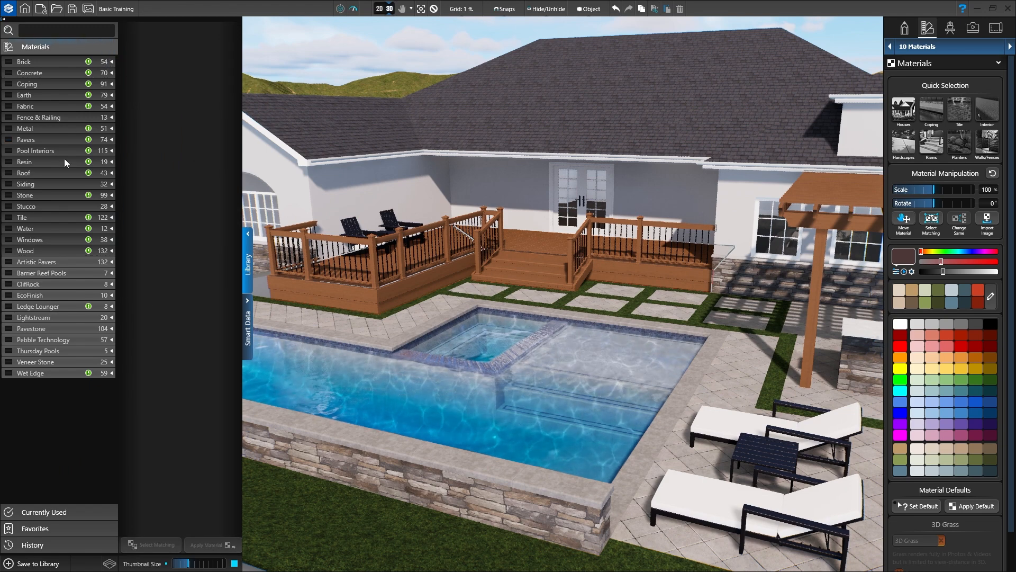
click(26, 250)
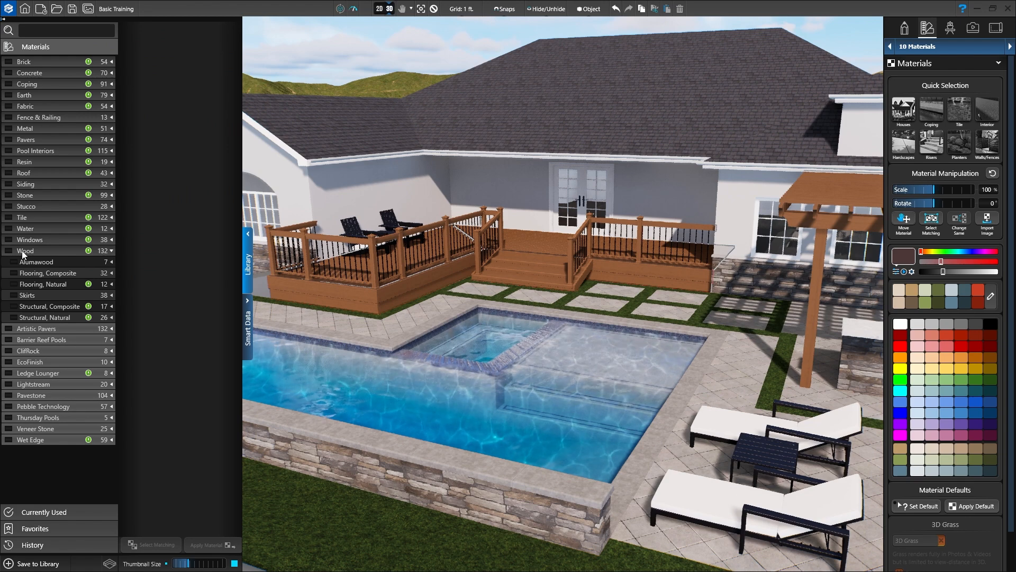
click(49, 305)
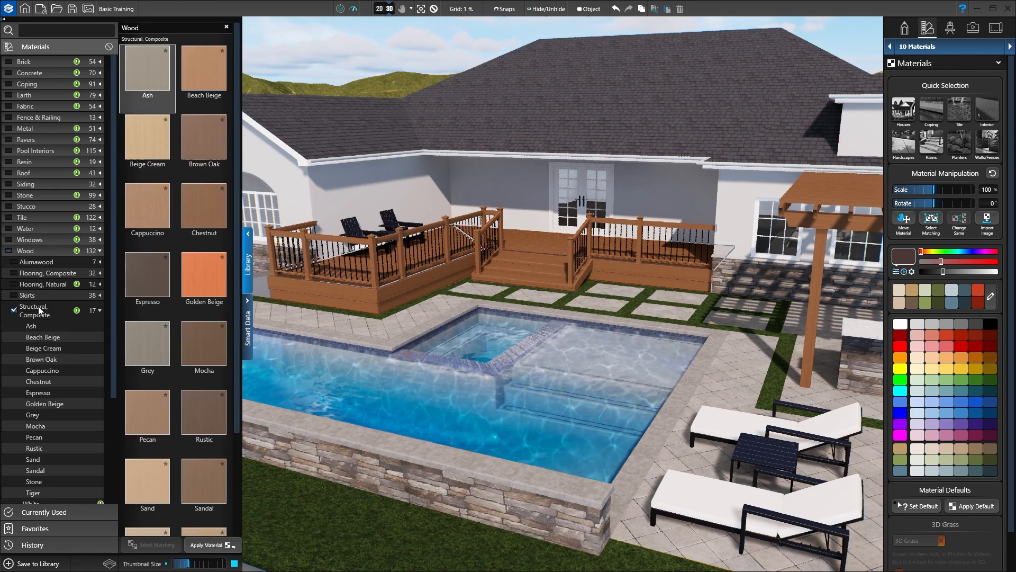
- Try Chestnut, Mocha and another composite colour on the deck and pergola
click(203, 206)
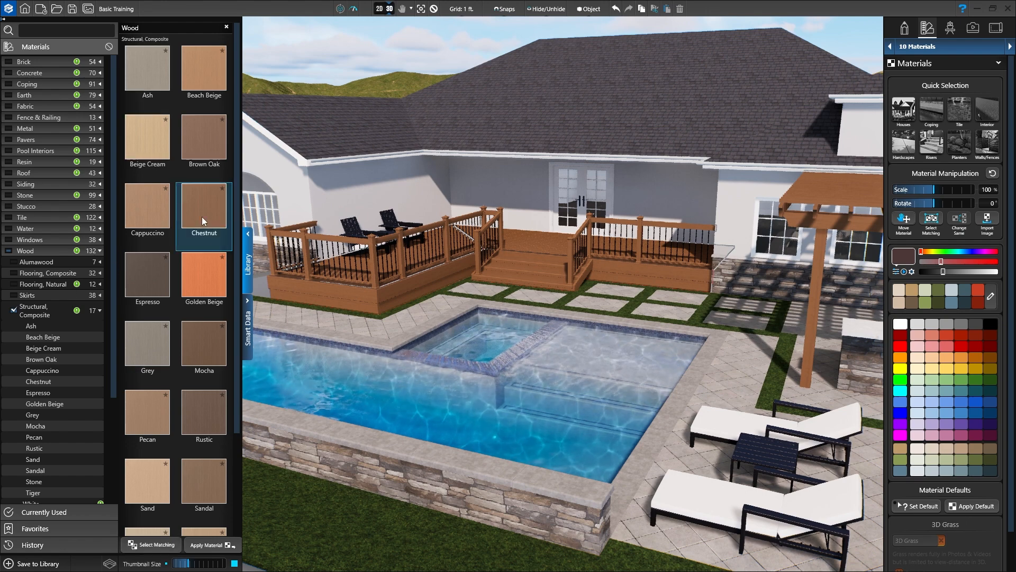
click(203, 343)
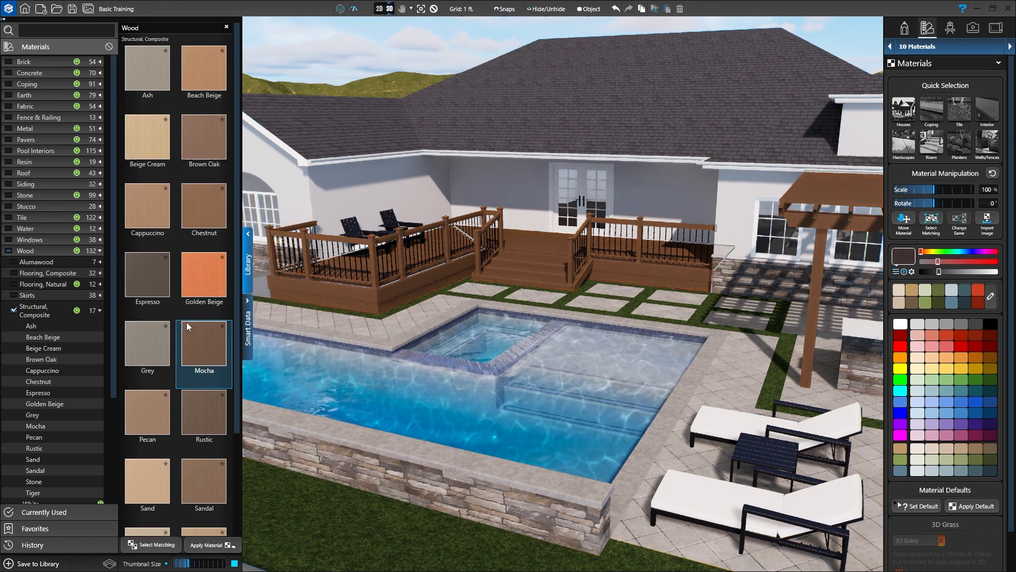
click(146, 273)
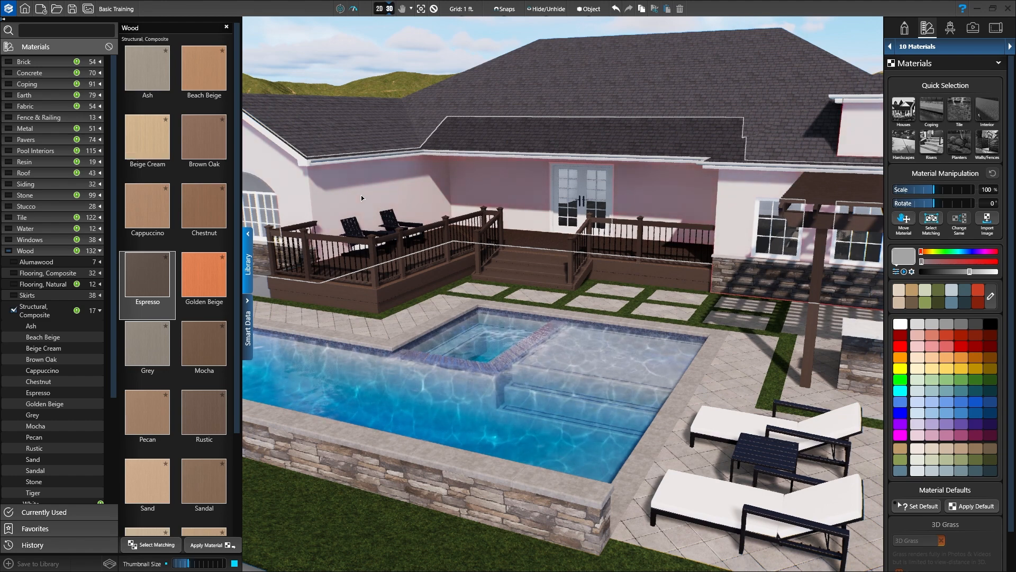
mouse_move(505, 189)
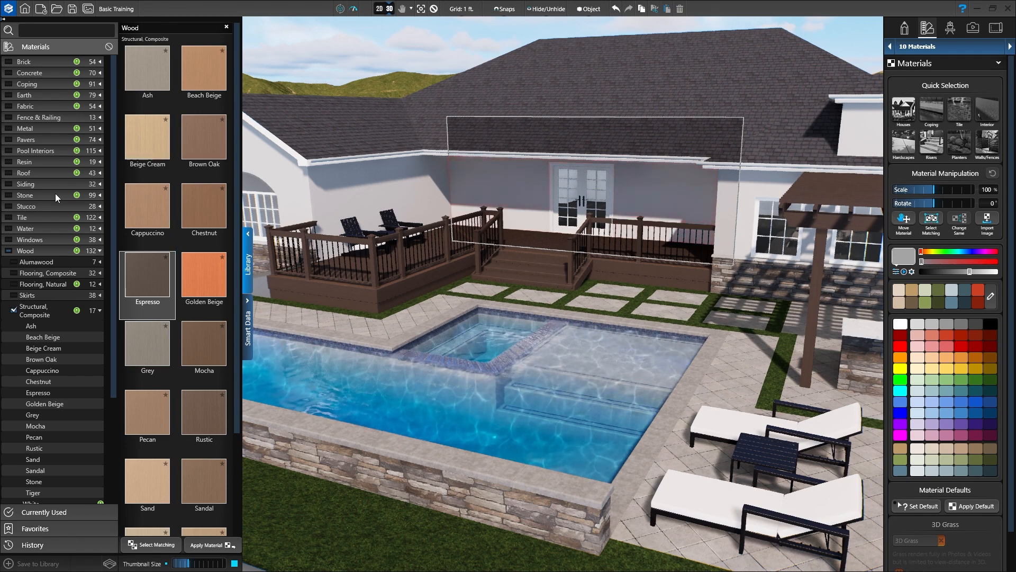
- Show the Stone > Stacked materials for the house wall
click(25, 195)
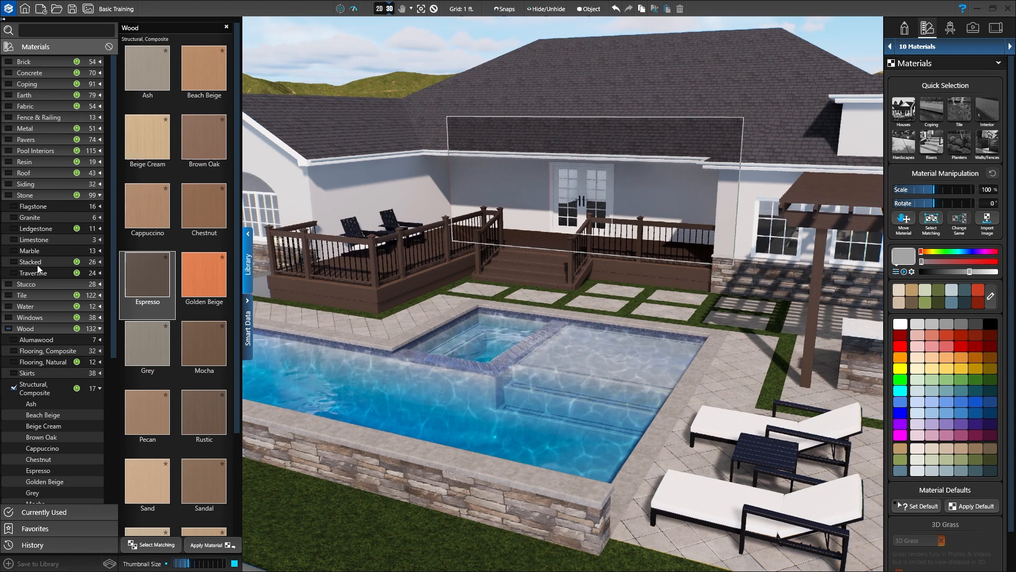
click(31, 261)
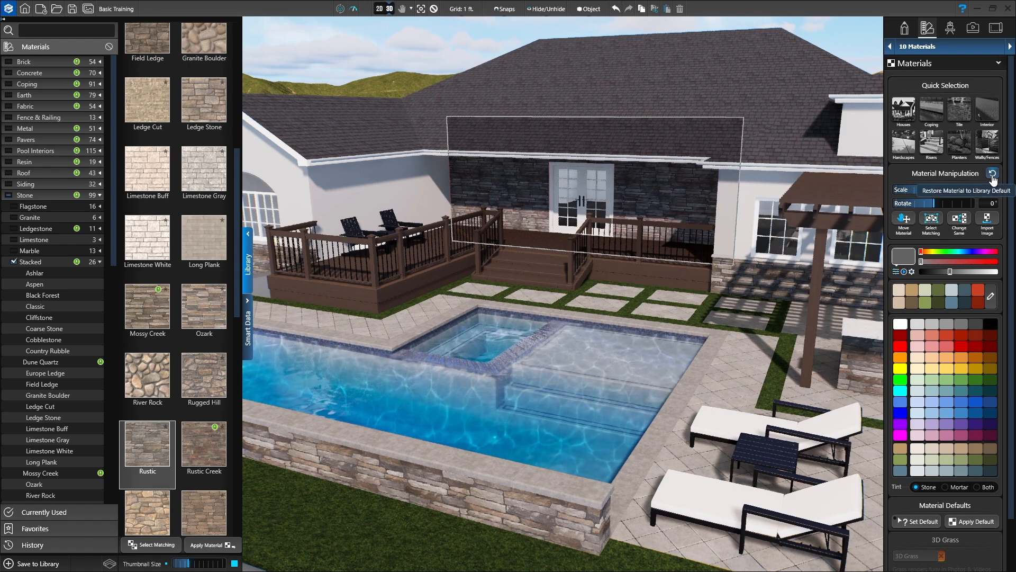
- Restore the Rustic stacked stone on the house wall to its library default scale
click(993, 172)
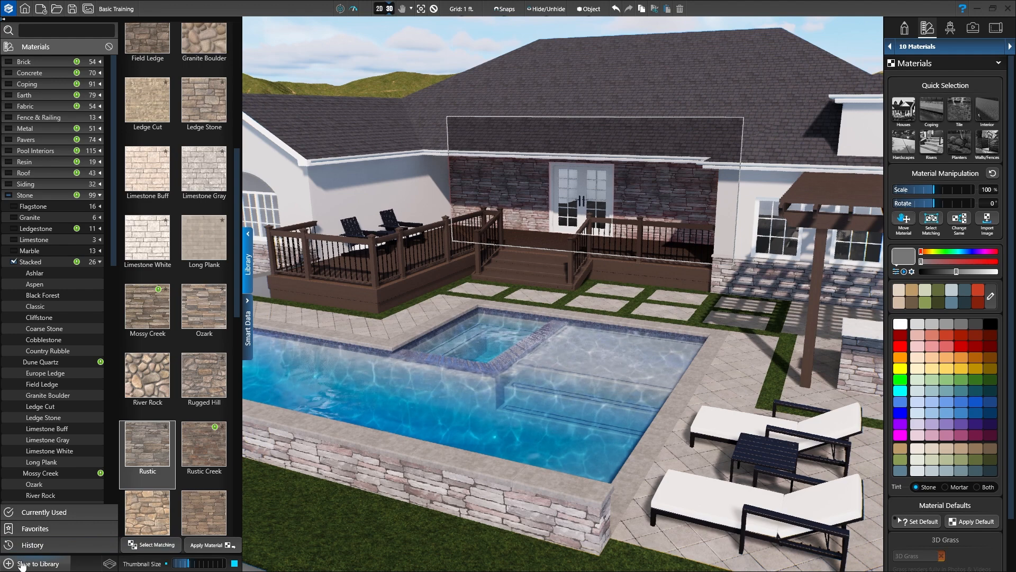
- Create a new Stone, Stacked template named 'Rustic Ledge, Grey' from the customised material
click(37, 563)
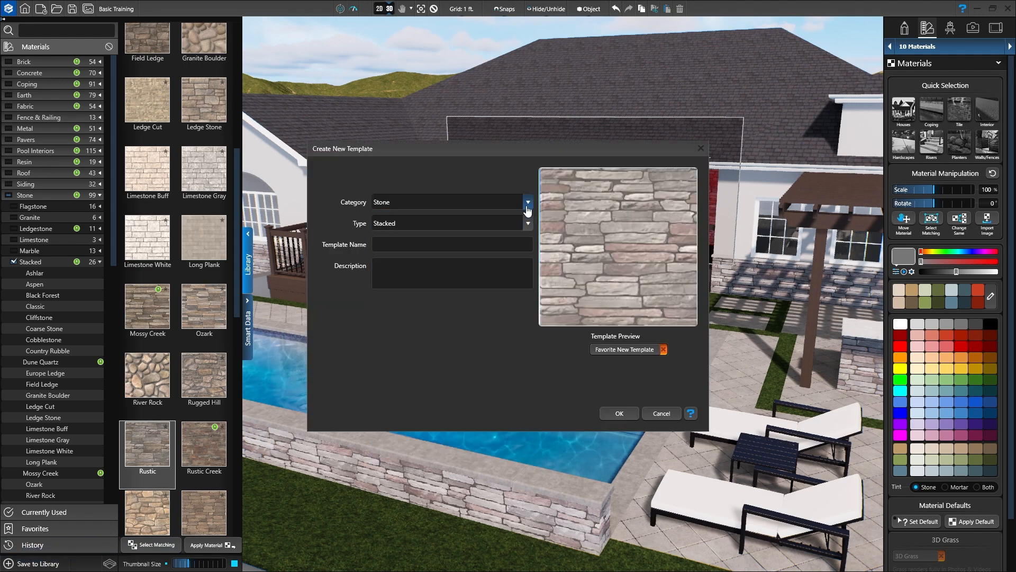
click(527, 223)
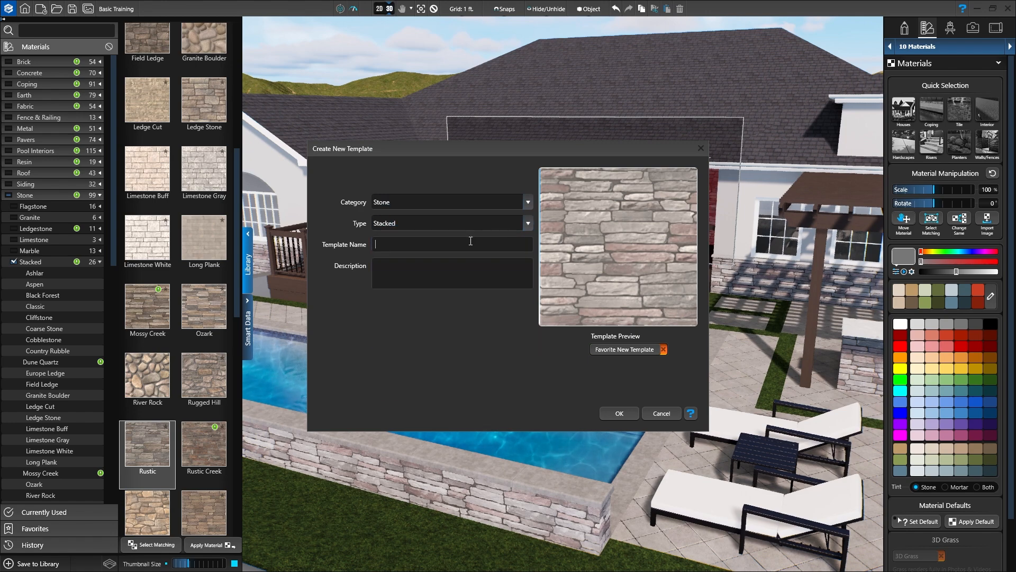
text(Rustic Ledge, Grey)
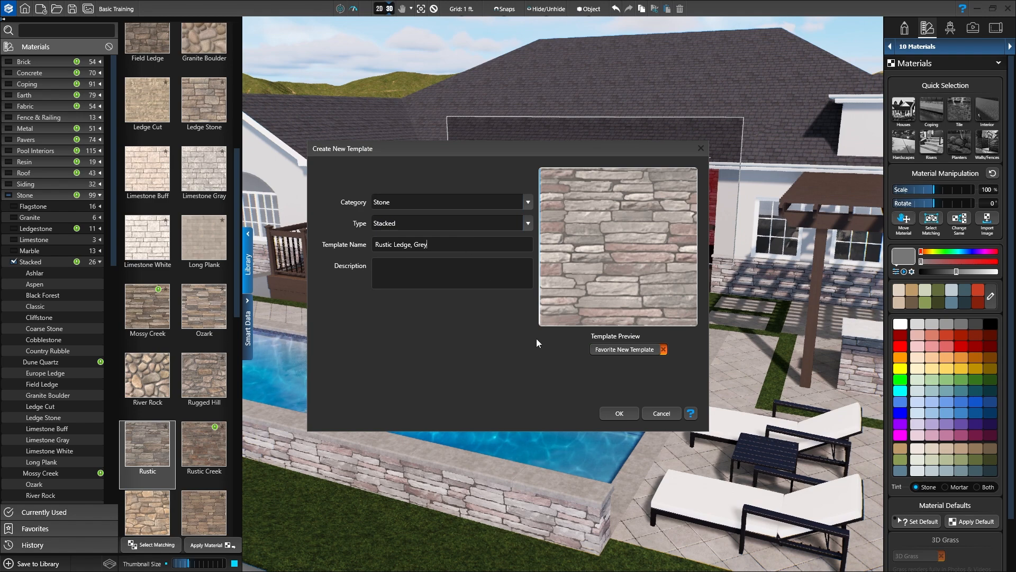
click(617, 412)
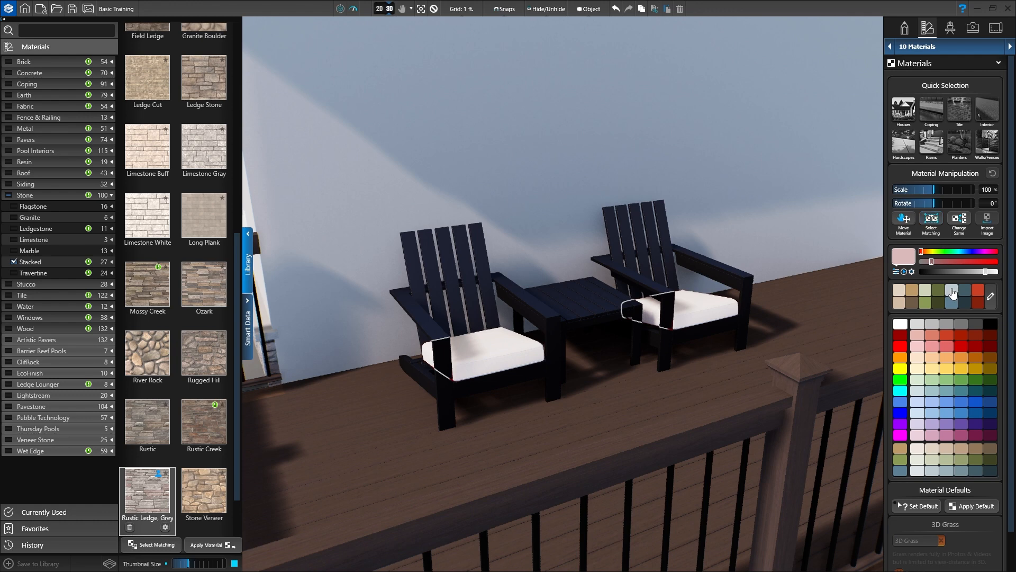
- Tint the chair cushions light blue, then teal, settling on bright orange
click(950, 290)
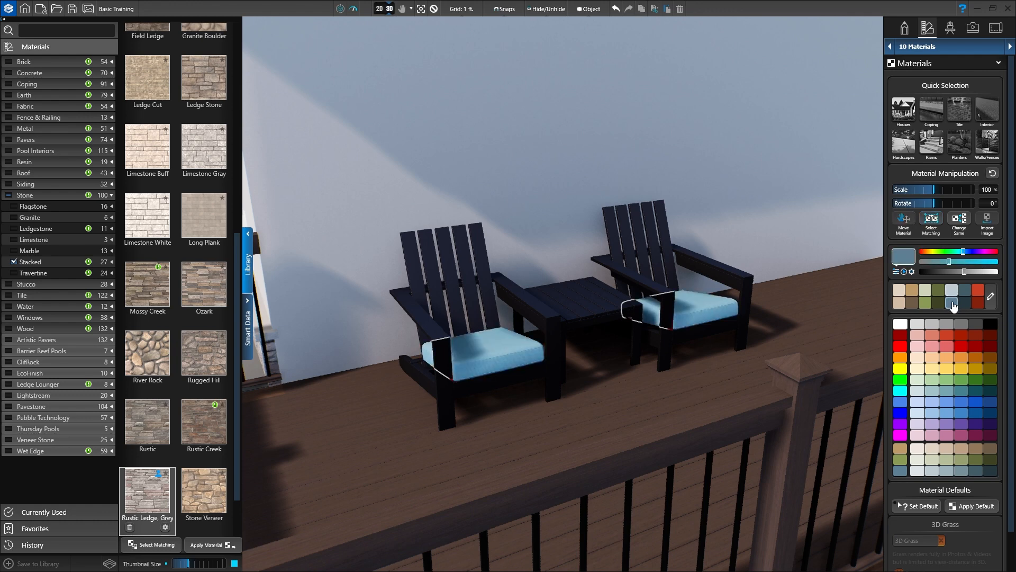
click(962, 302)
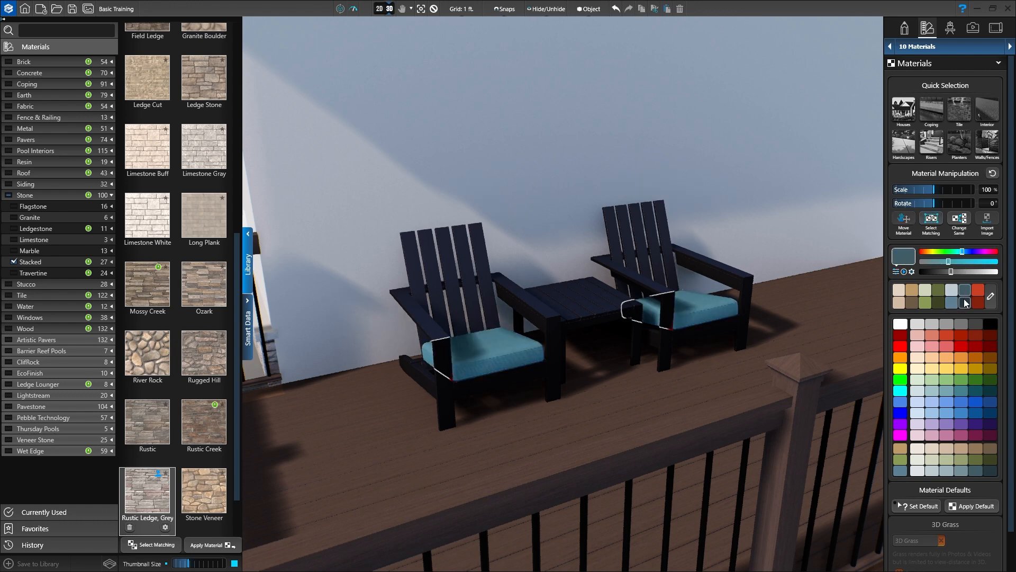
click(977, 293)
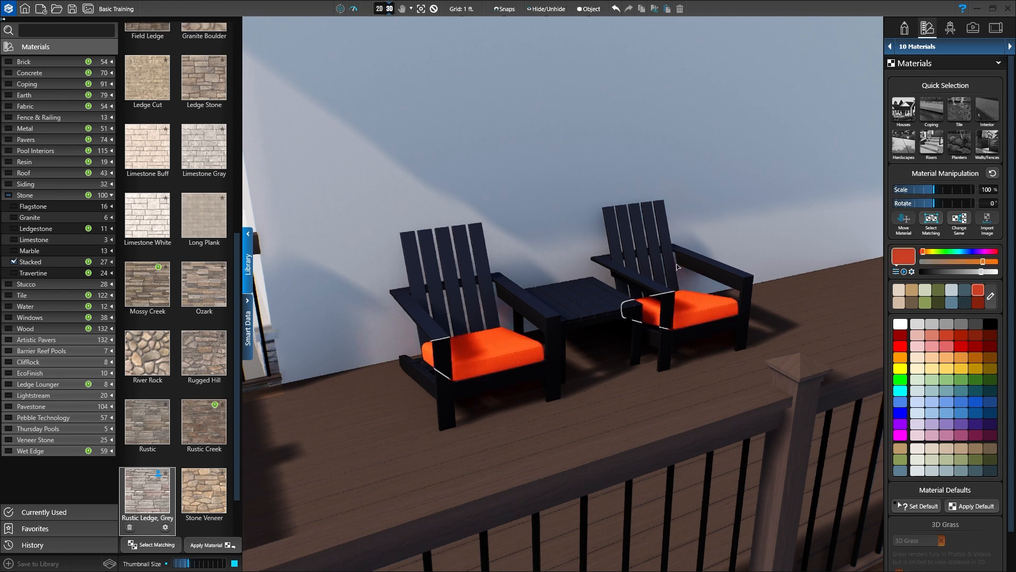
click(64, 30)
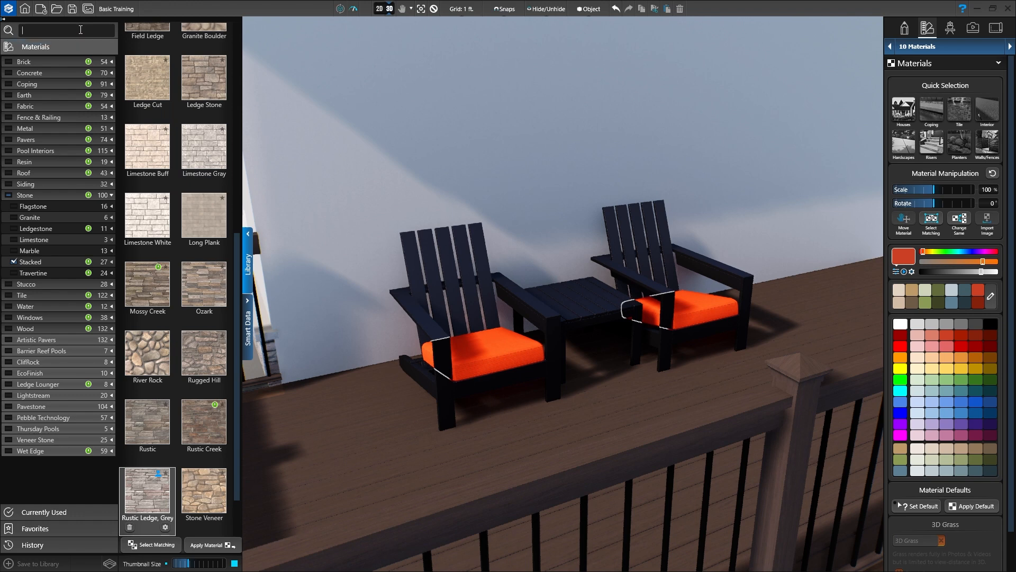
- Search the library for 'Fabric' and cover the cushions in Gray canvas after trying Chestnut
text(Fabric)
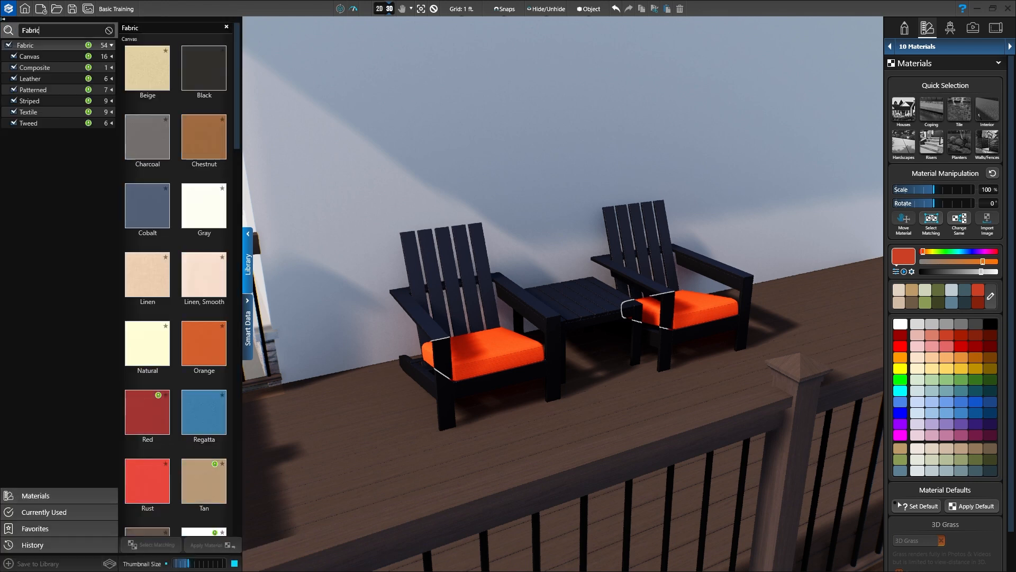
click(203, 135)
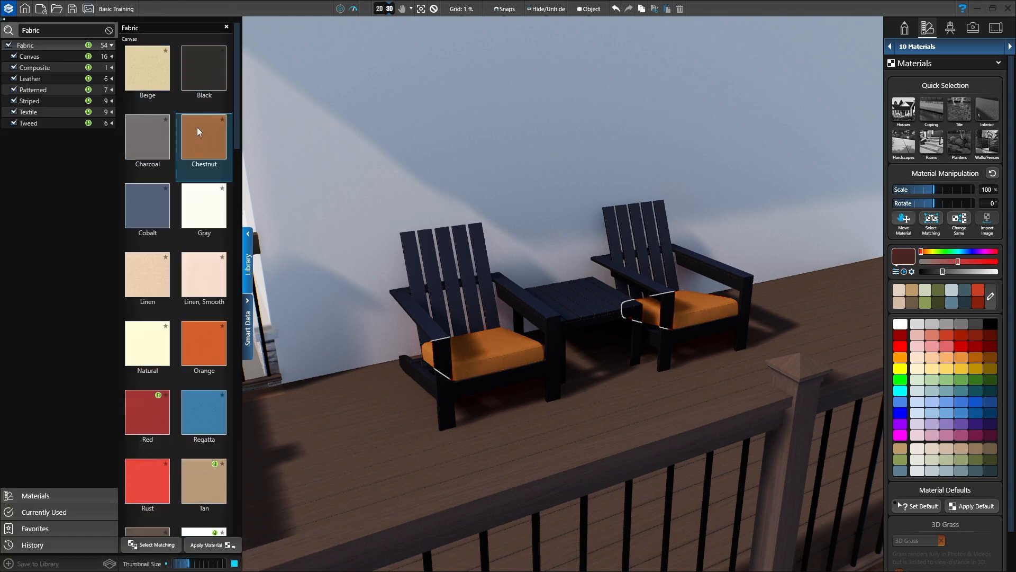
click(204, 206)
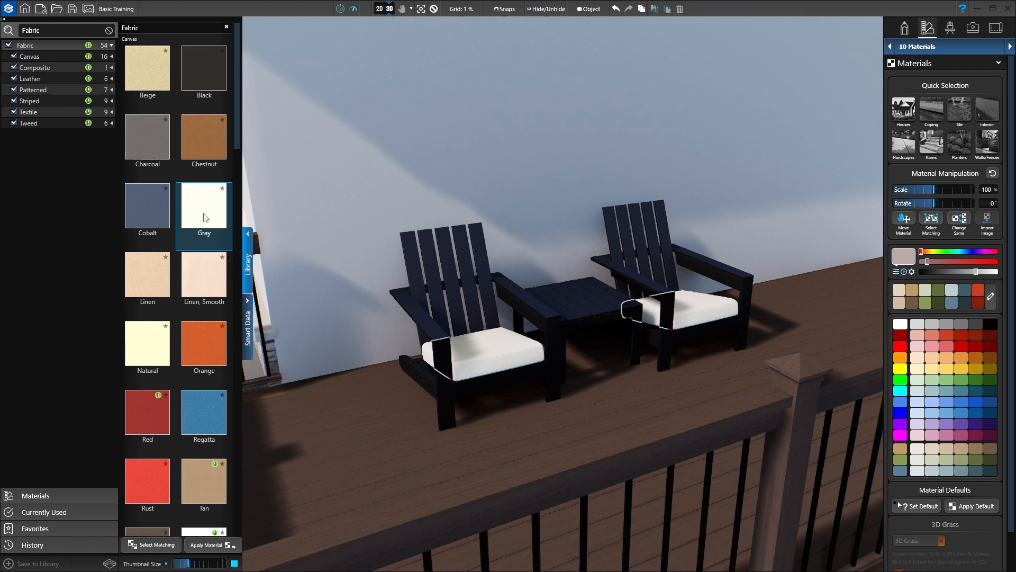
mouse_move(197, 236)
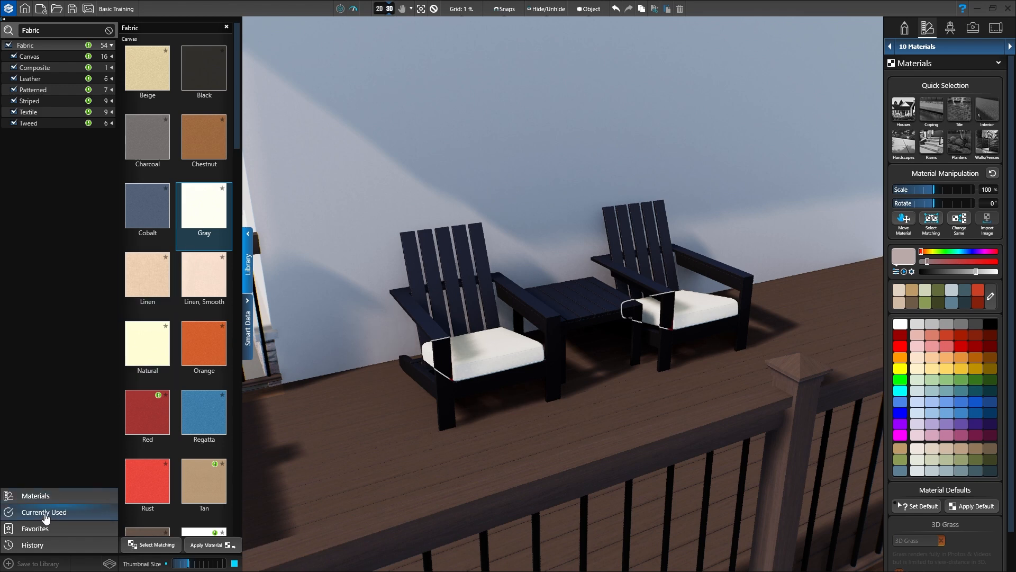
- List the design's Currently Used materials and pick the Shadow, Charcoal roof shingle
click(45, 512)
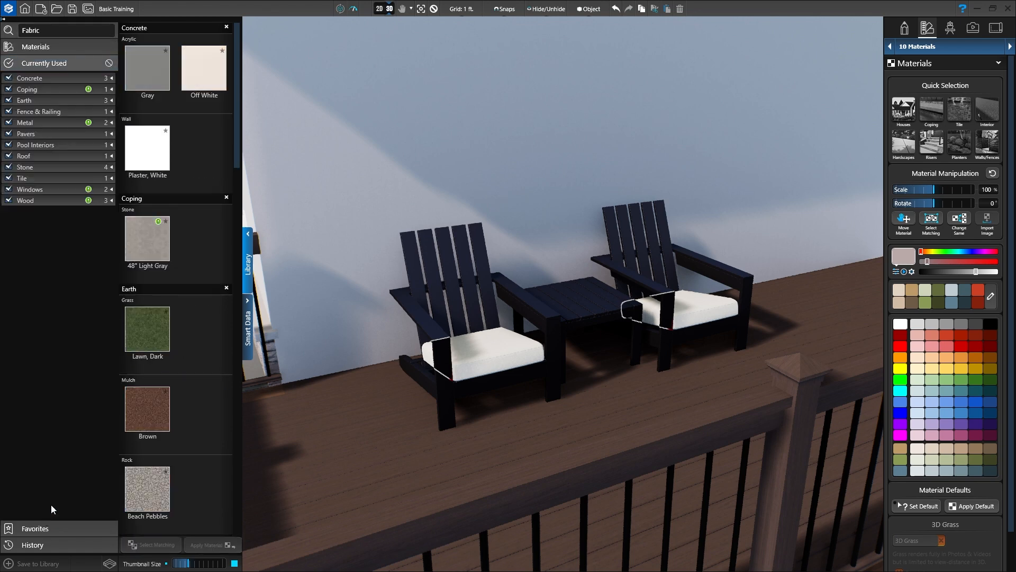
scroll(down, 3)
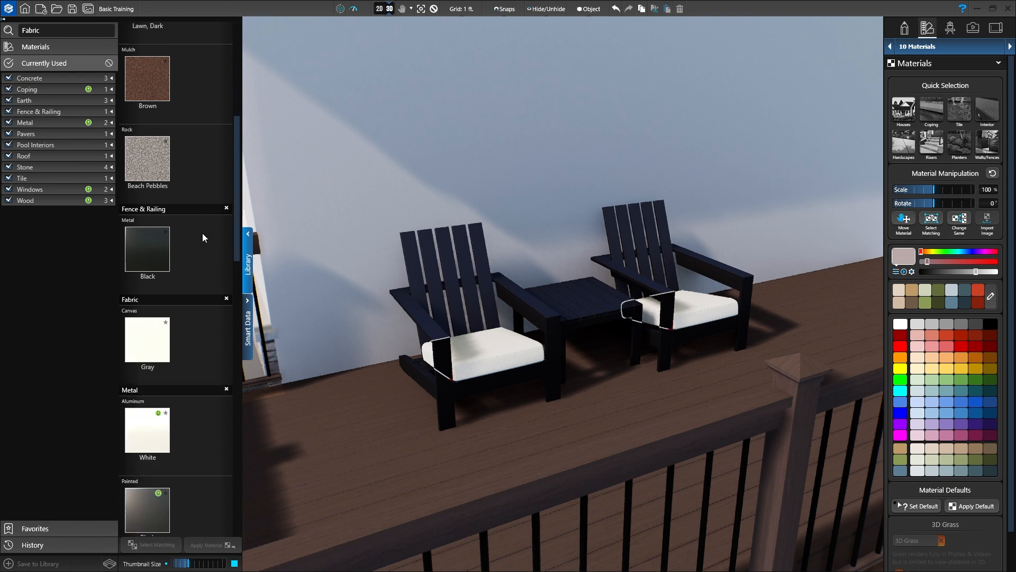
scroll(down, 3)
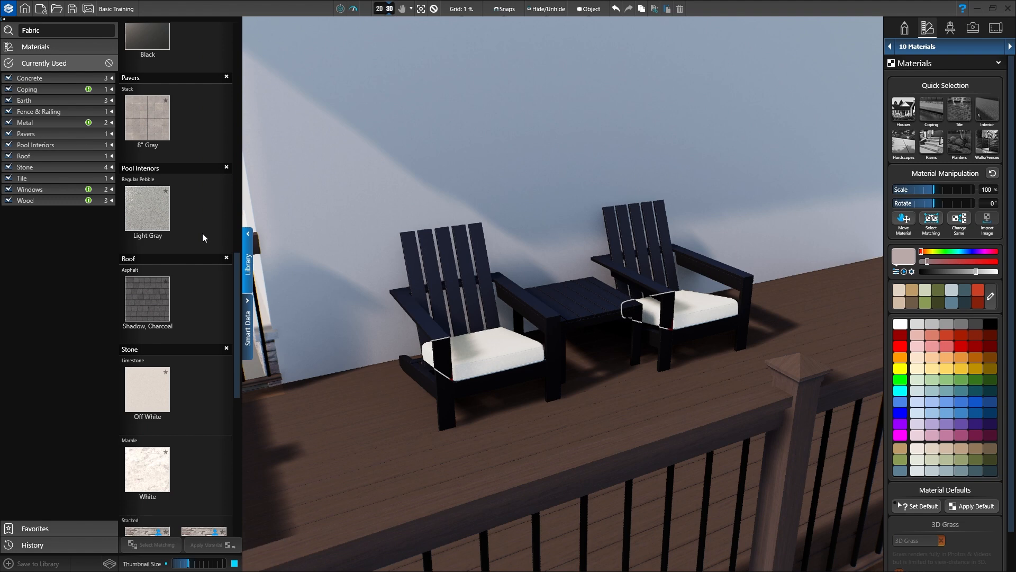
mouse_move(193, 268)
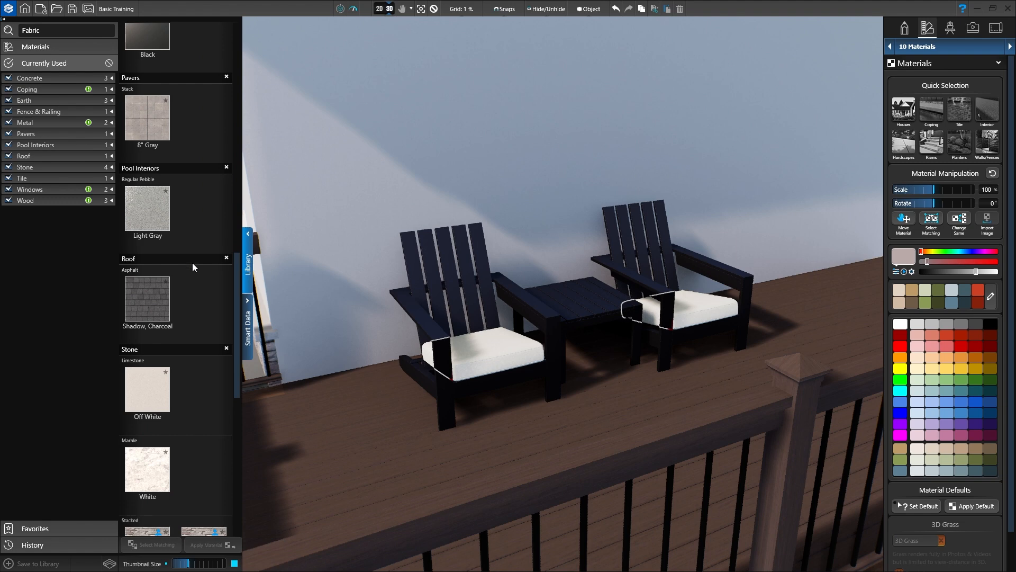
click(146, 300)
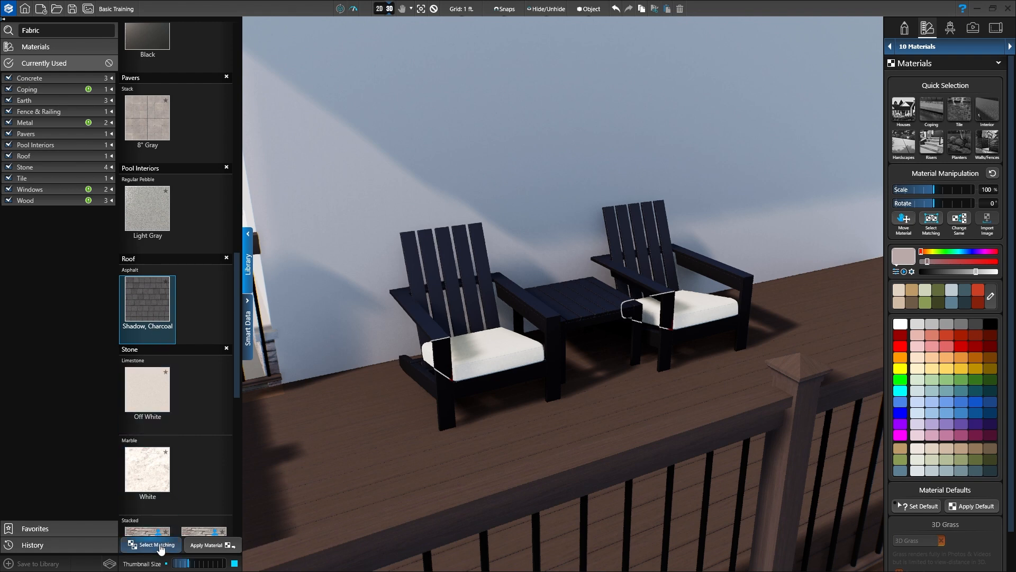
mouse_move(149, 544)
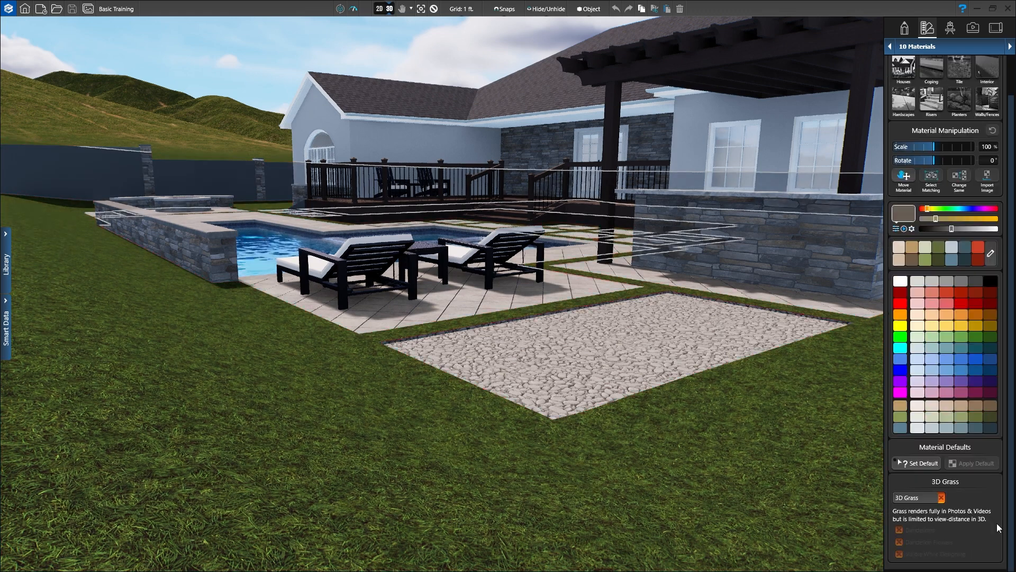
- Enable 3D Grass with Dandelions and Dandelion Flowers, toggling Visible While Designing
click(897, 497)
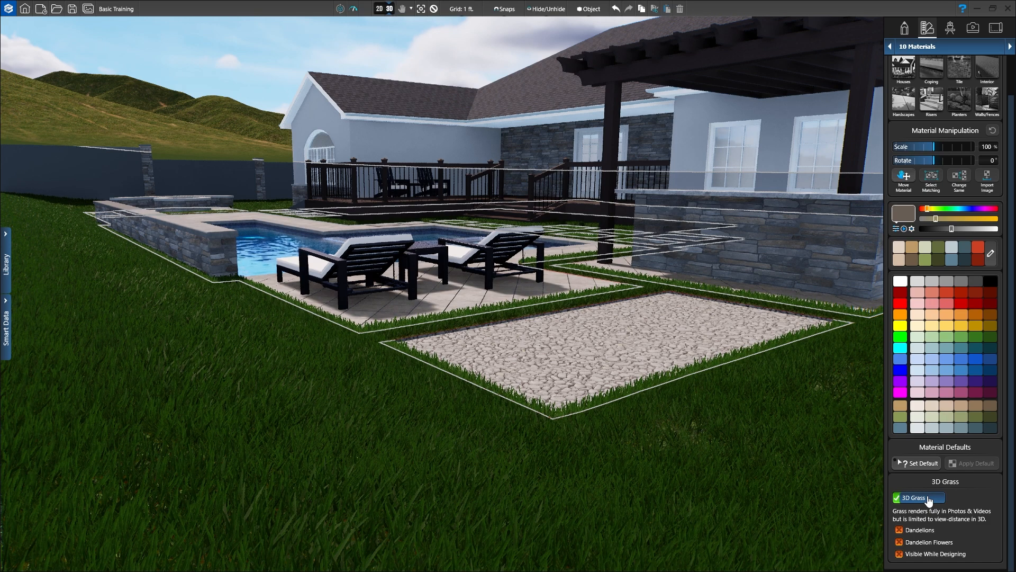
click(899, 529)
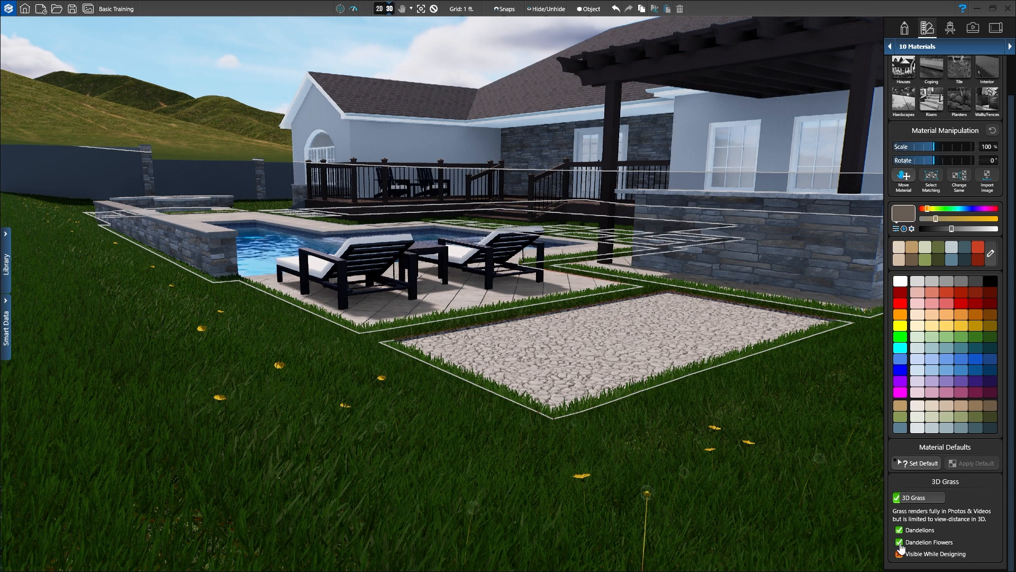
click(899, 554)
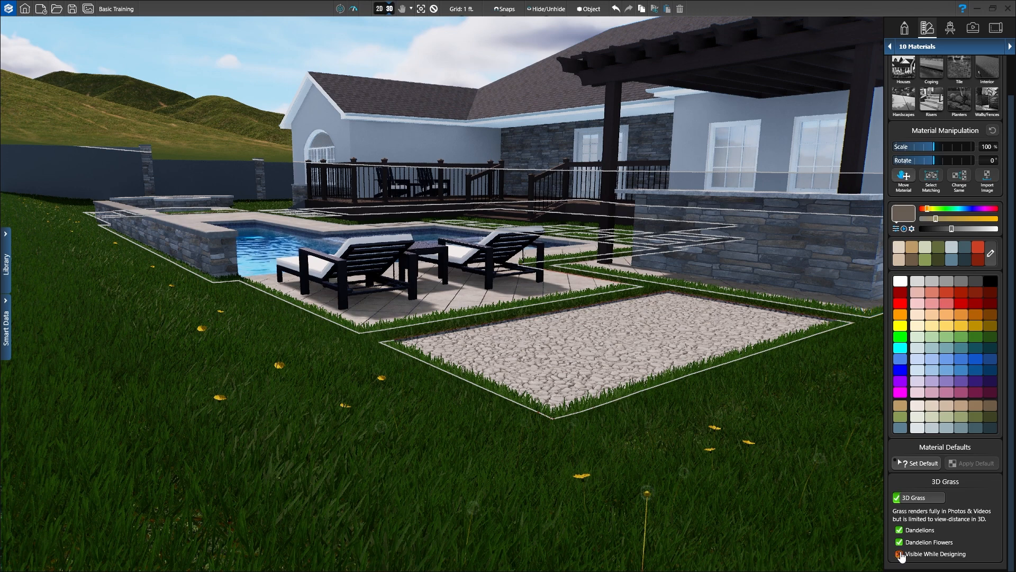
click(898, 553)
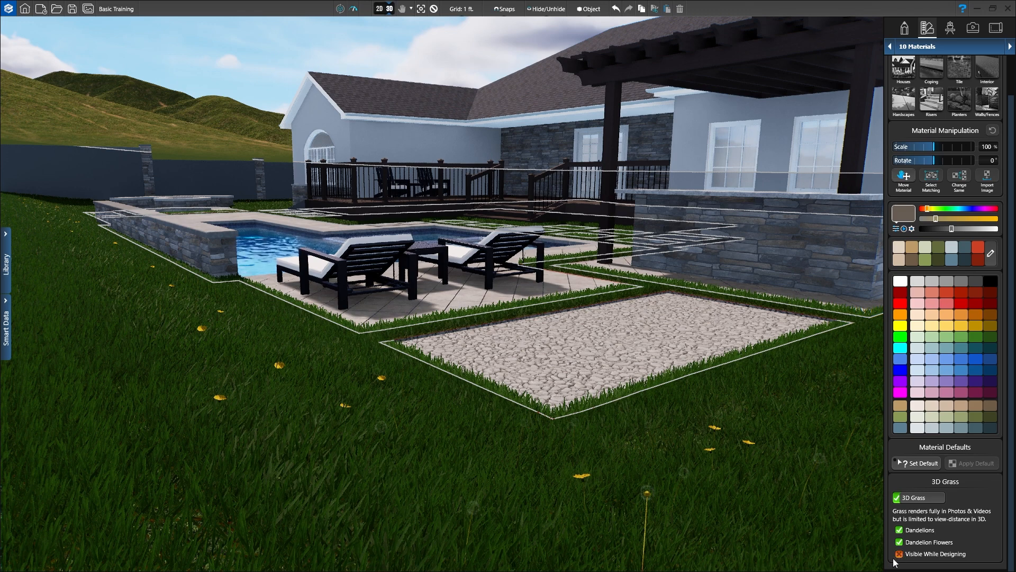